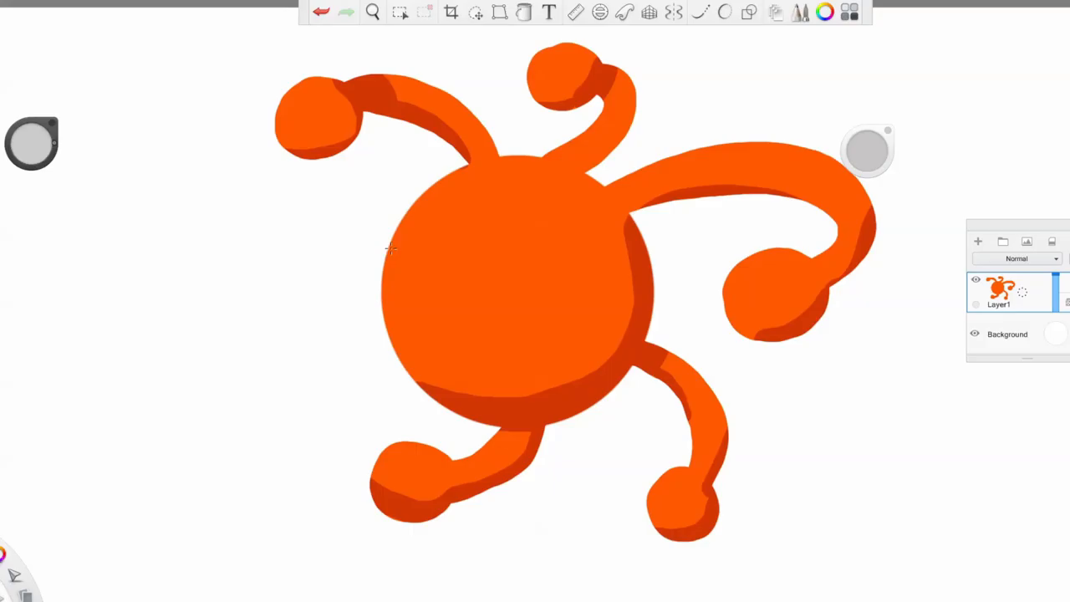
- Paint dark shading along the orange creature's undersides on Layer1
{"action": "left_click", "coordinate": [410, 289]}
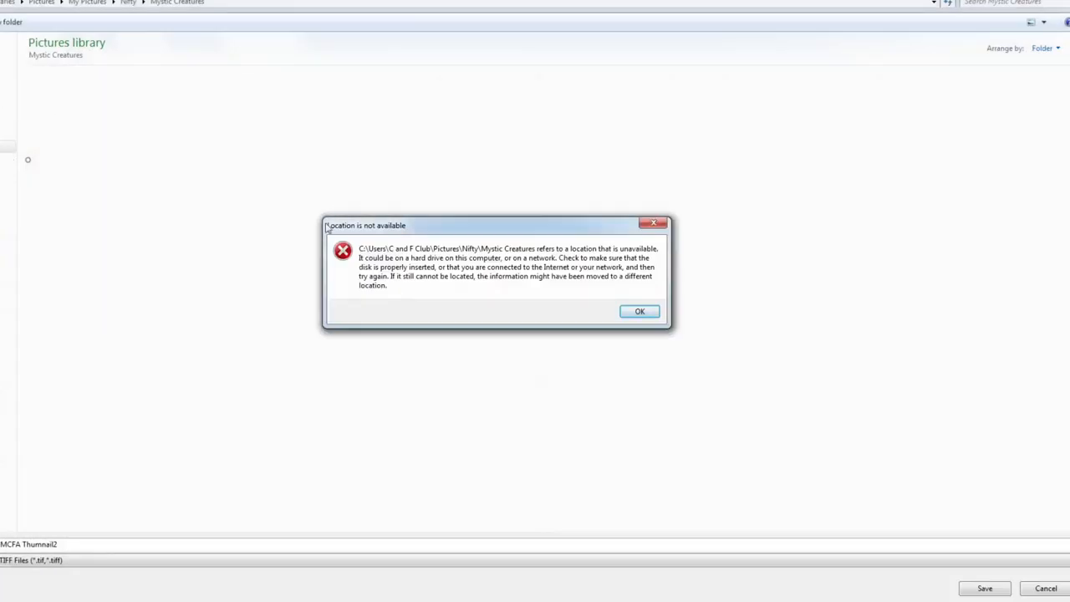
- Dismiss the unavailable-location warning that appears when saving the creature as TIFF
{"action": "left_click", "coordinate": [638, 311]}
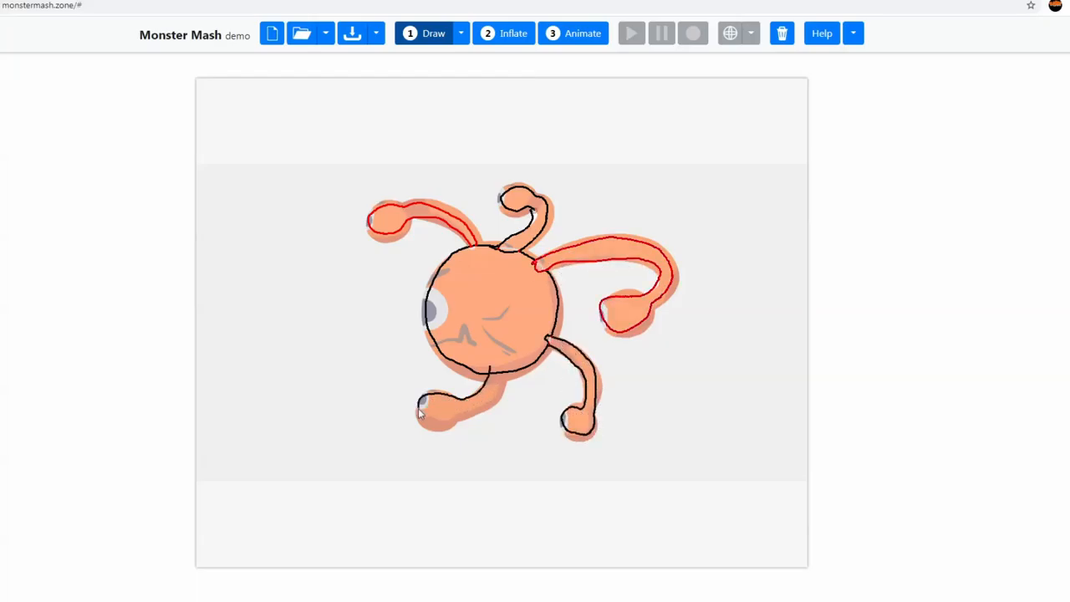
- Inflate the traced creature into a textured 3D model and enter Animate mode
{"action": "left_click", "coordinate": [504, 34]}
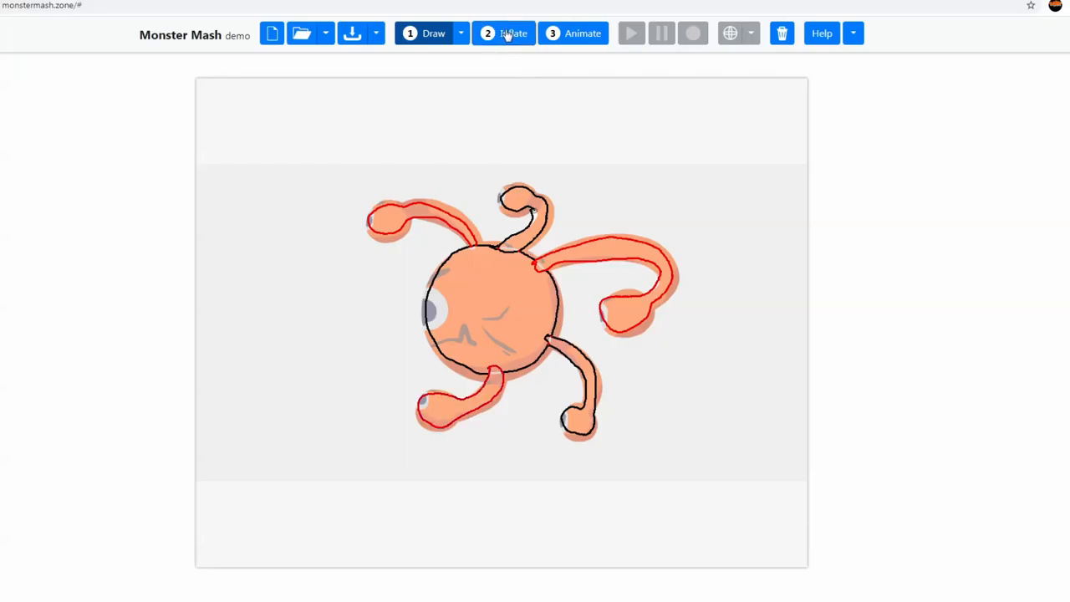
{"action": "left_click", "coordinate": [504, 33]}
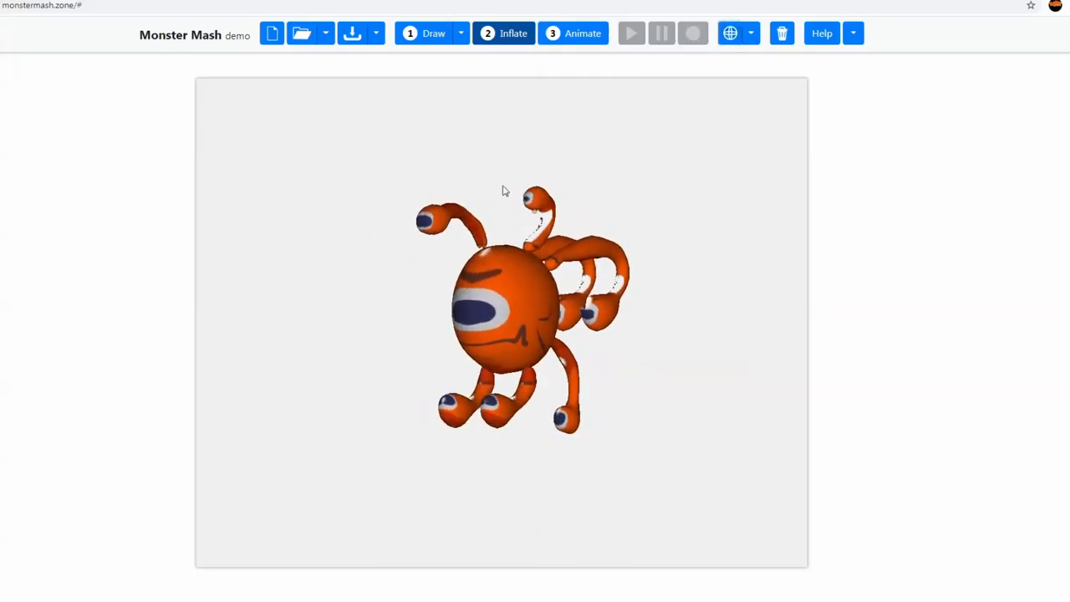
{"action": "left_click", "coordinate": [632, 33]}
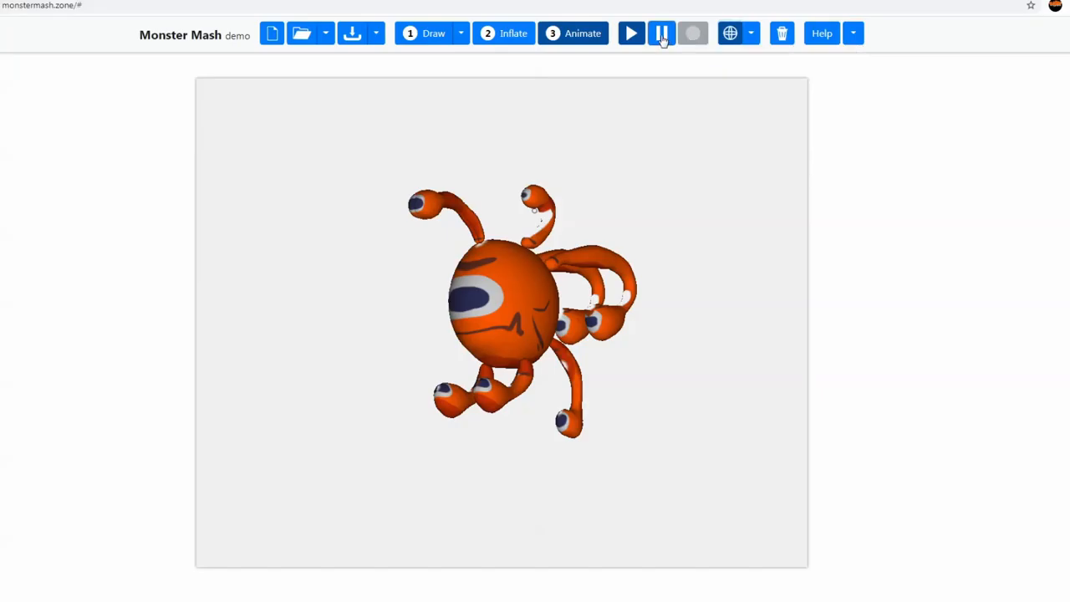
- Add control points, including on the right tentacle, and record a wiggle for its tip
{"action": "left_click", "coordinate": [692, 33]}
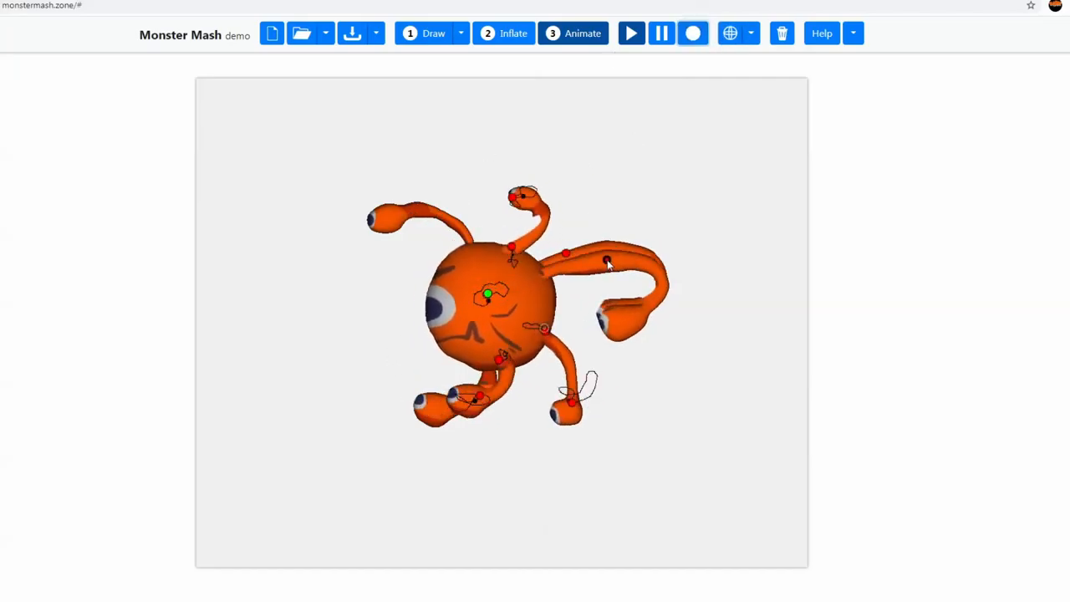
{"action": "left_click", "coordinate": [694, 33]}
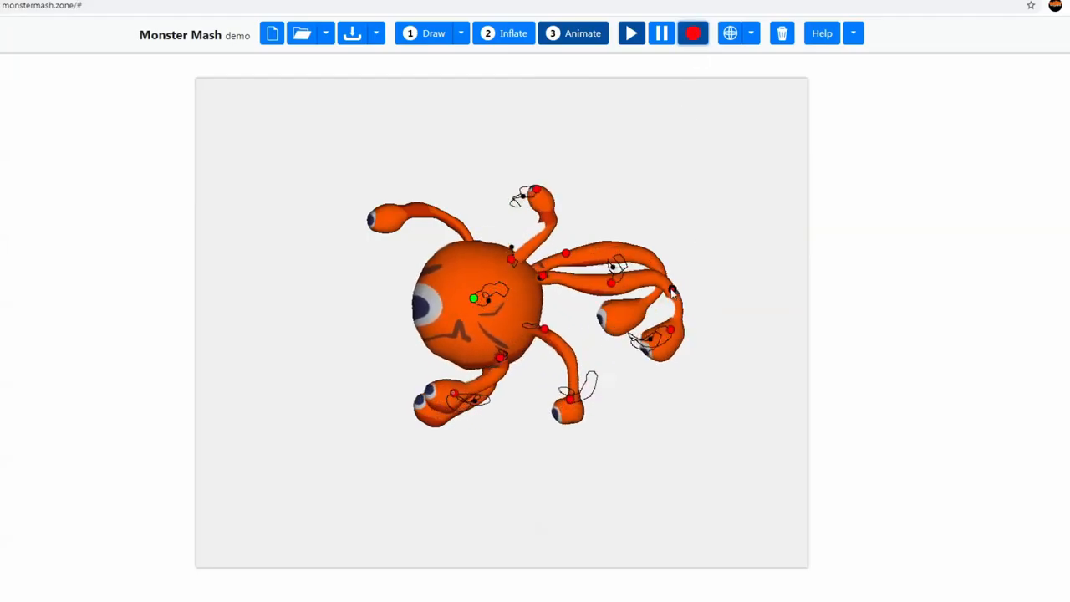
{"action": "left_click", "coordinate": [693, 33]}
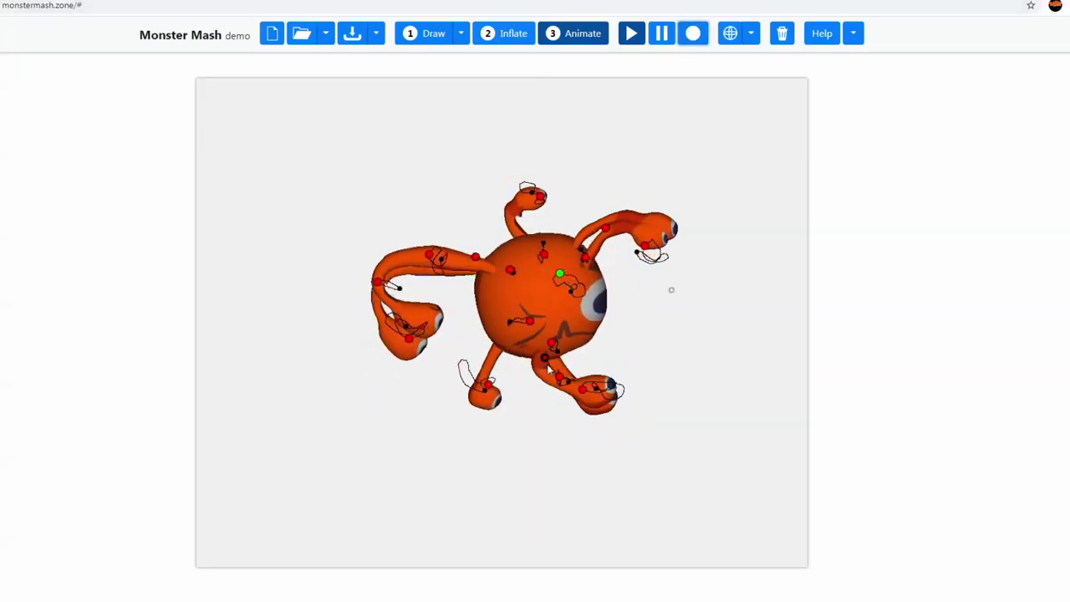
- Record motion for the lower-right foot and top of the body, previewing playback
{"action": "left_click", "coordinate": [693, 33]}
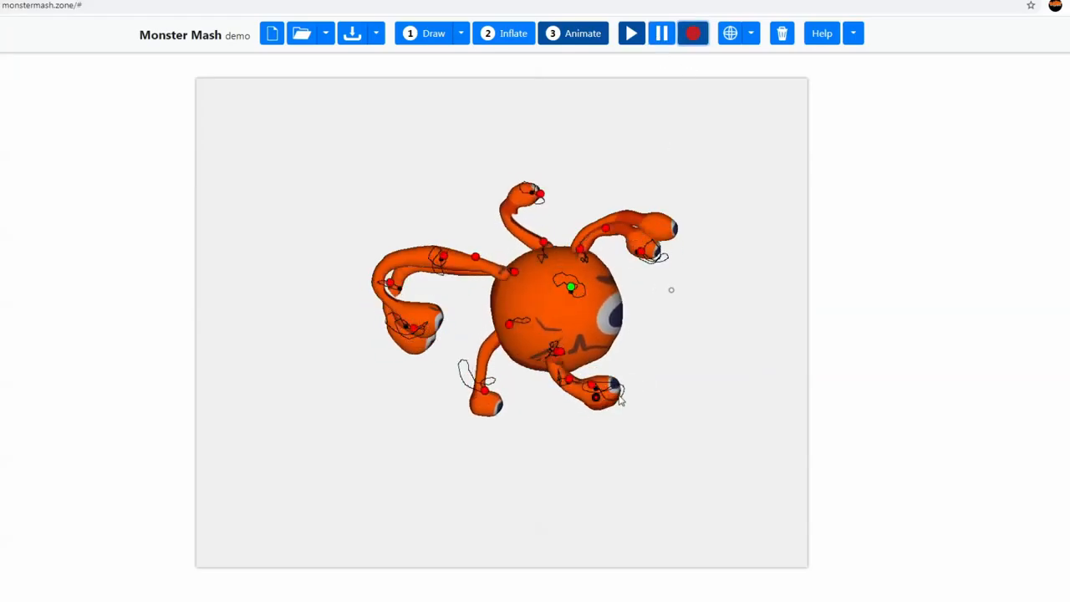
{"action": "left_click", "coordinate": [693, 33]}
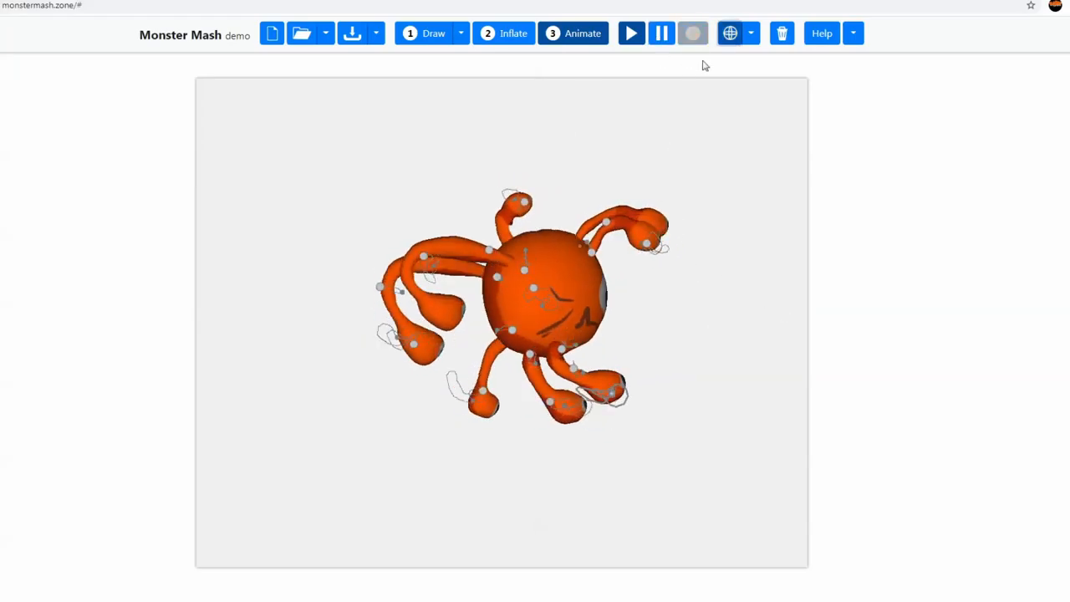
{"action": "left_click", "coordinate": [693, 33]}
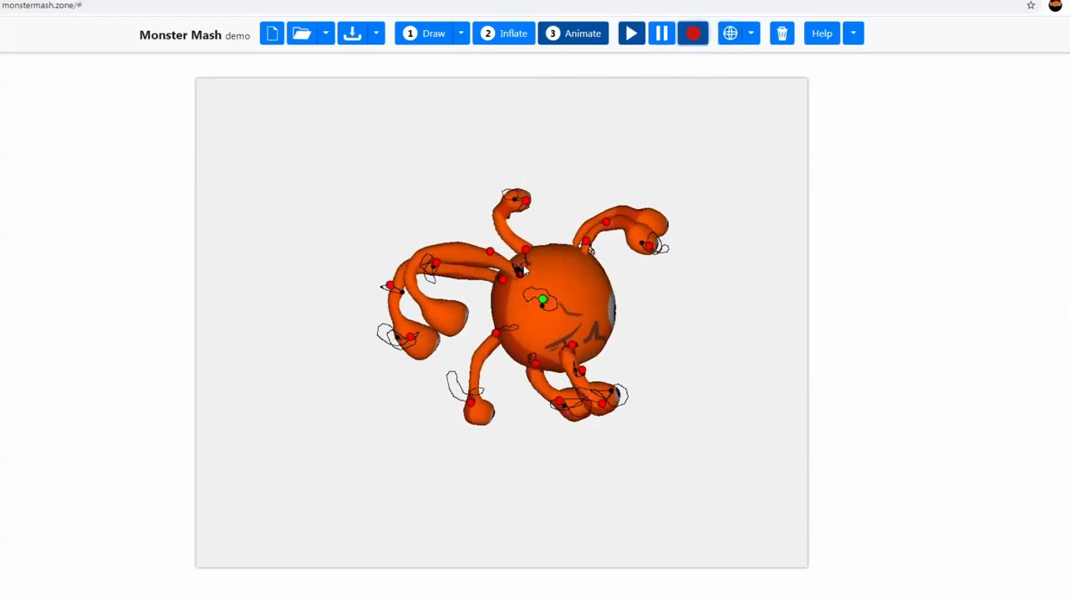
{"action": "left_click", "coordinate": [692, 33]}
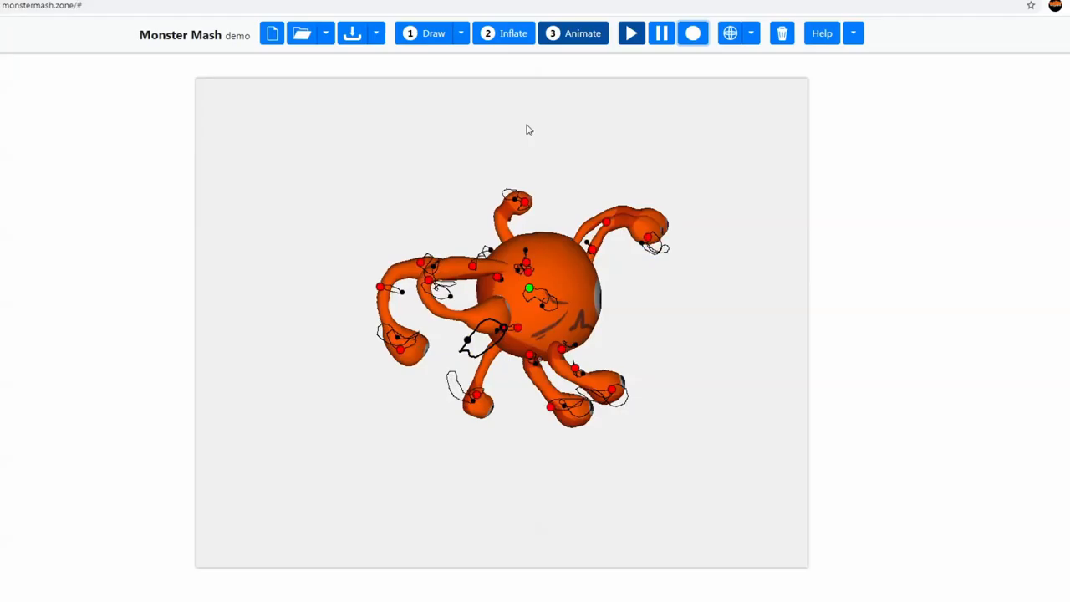
{"action": "left_click", "coordinate": [692, 33]}
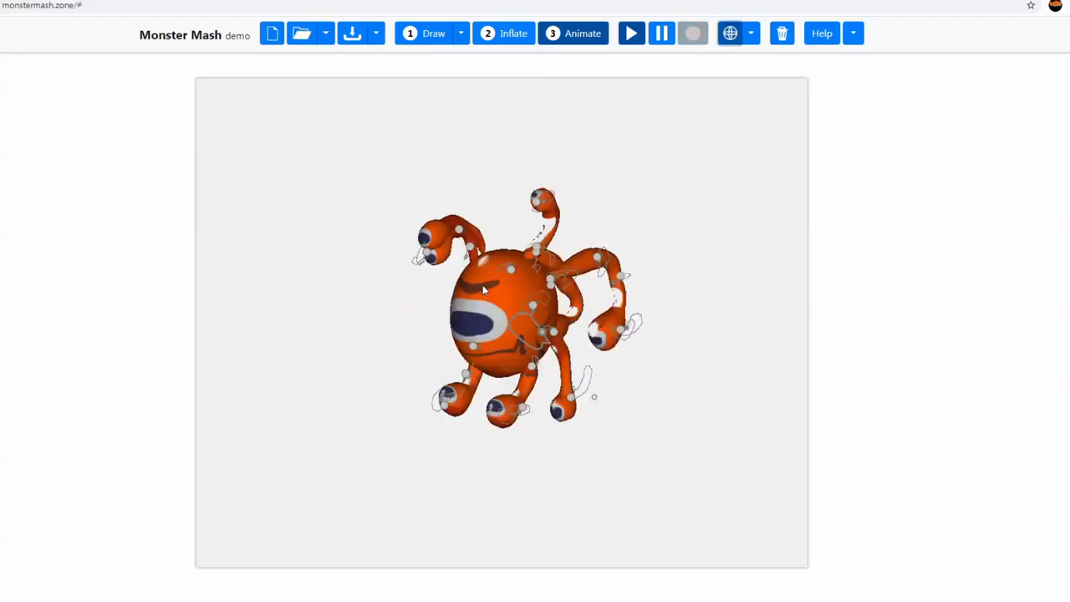
{"action": "left_click", "coordinate": [693, 33]}
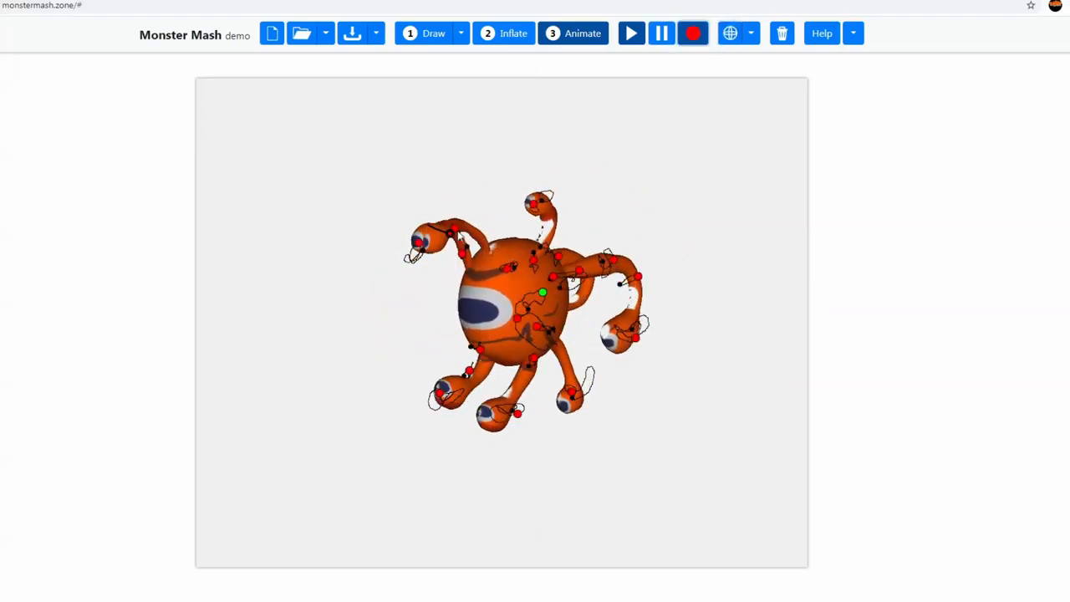
{"action": "left_click", "coordinate": [694, 33]}
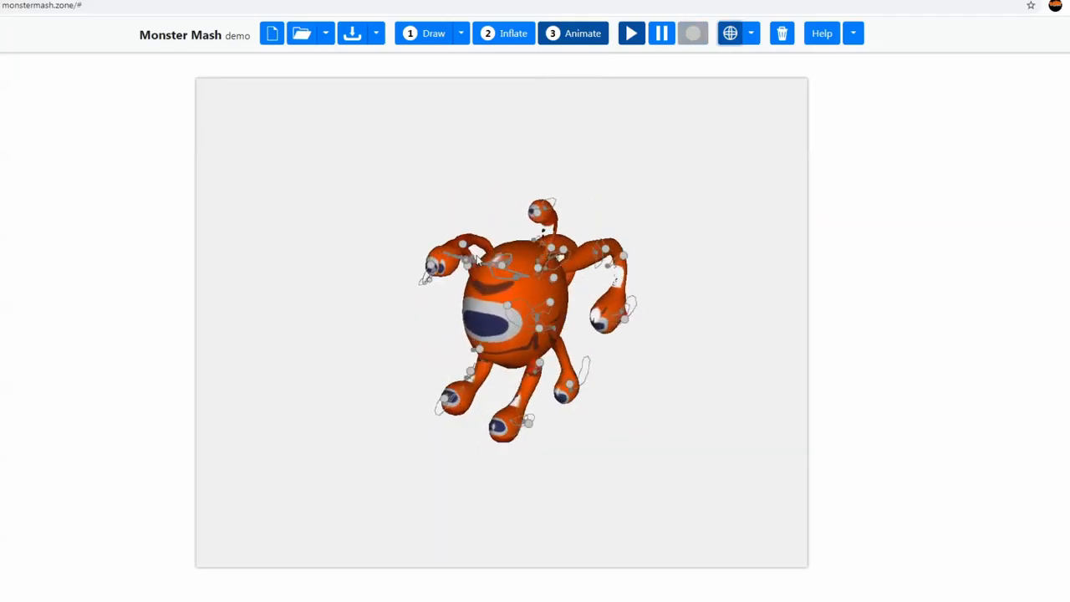
- Record a wave on the upper-left tentacle and replay the updated animation
{"action": "left_click", "coordinate": [692, 34]}
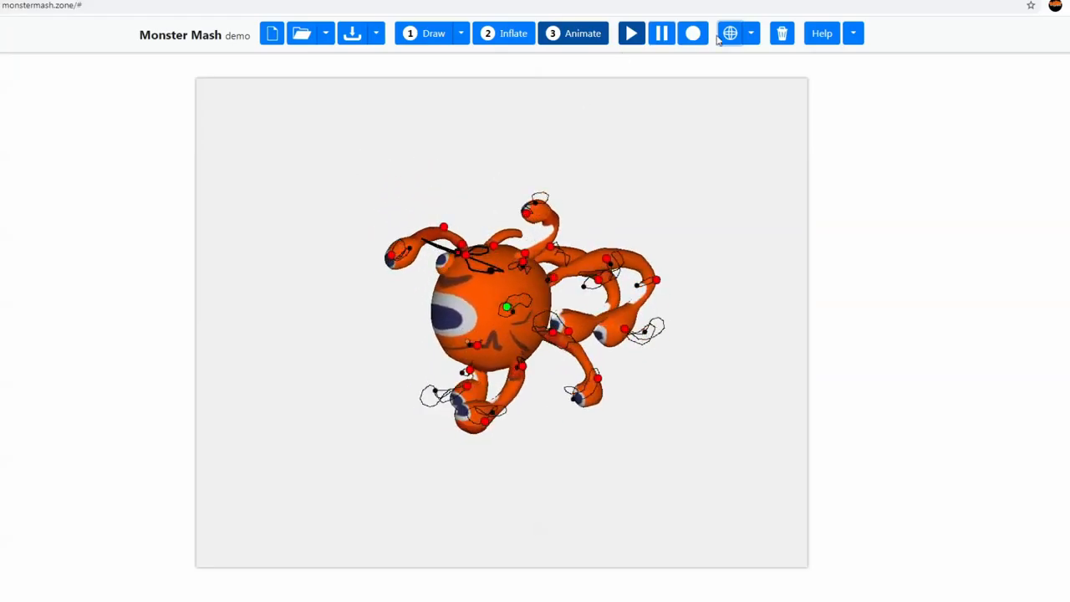
{"action": "left_click", "coordinate": [692, 33]}
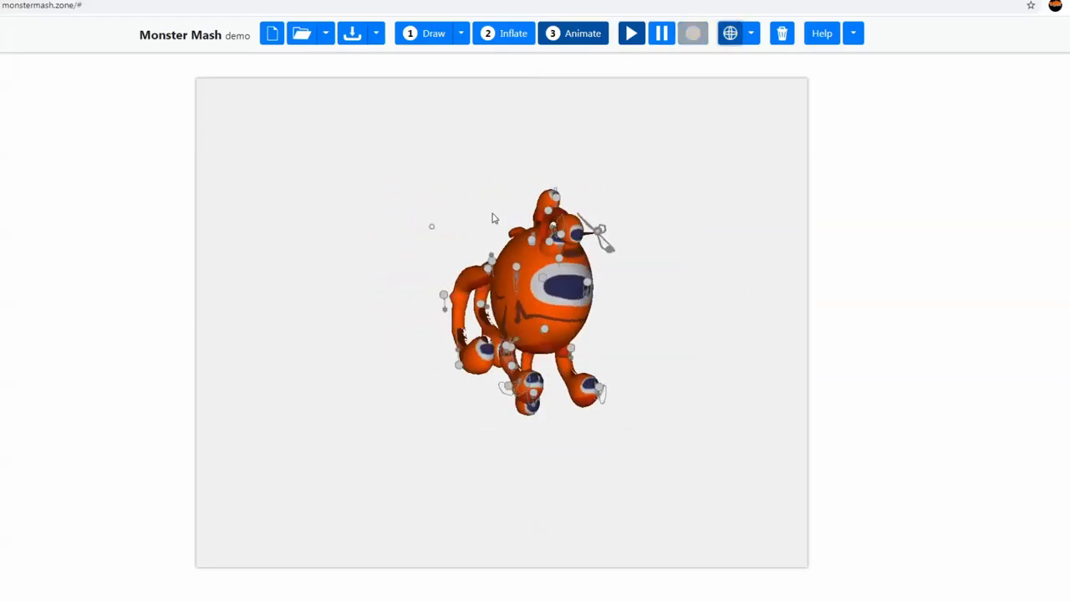
{"action": "left_click", "coordinate": [692, 33]}
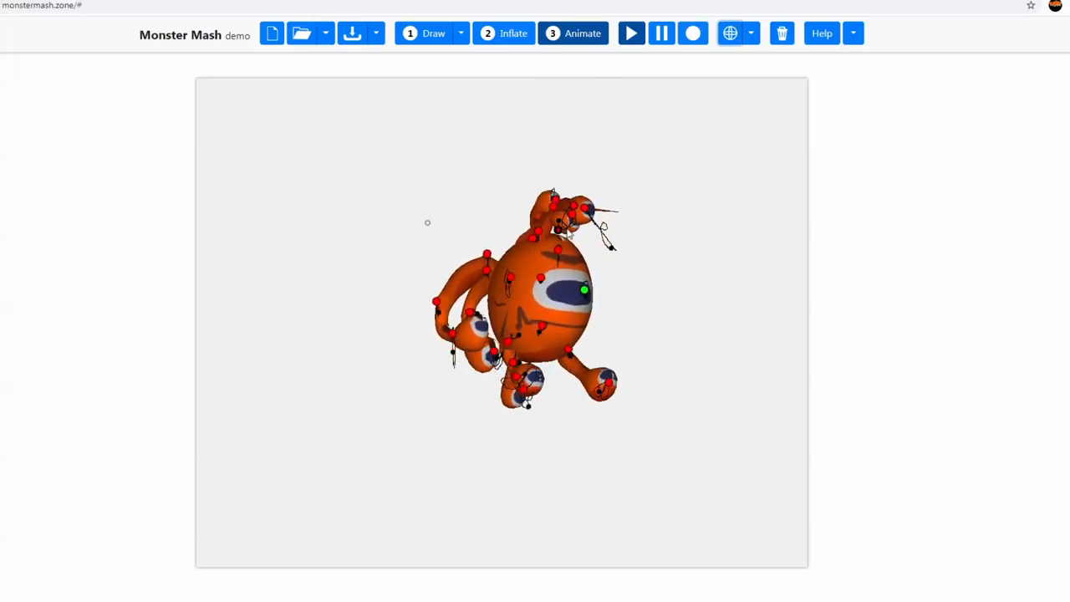
{"action": "left_click", "coordinate": [692, 33]}
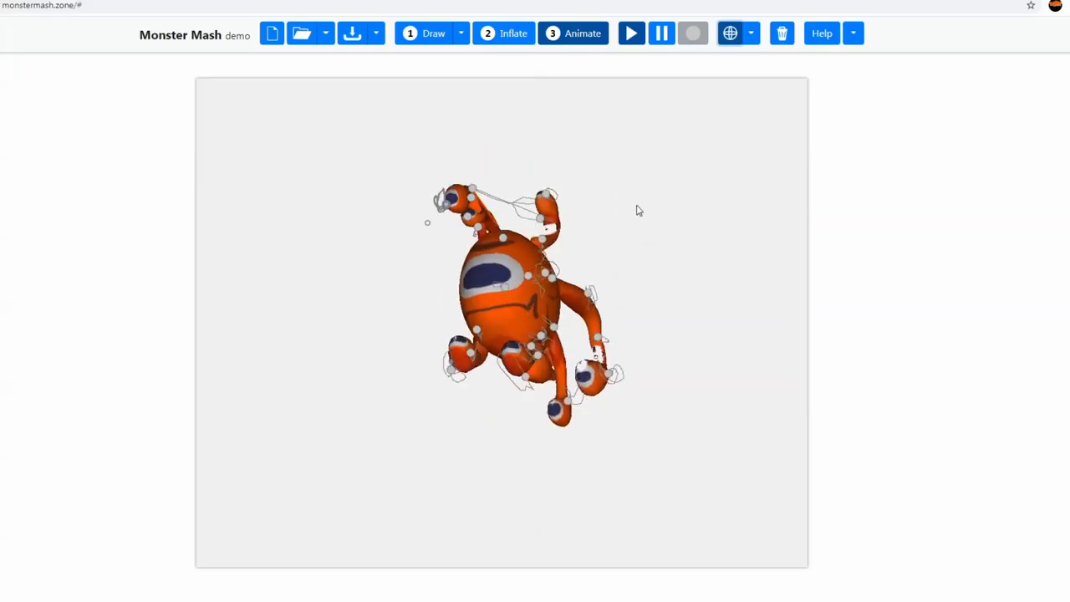
{"action": "left_click", "coordinate": [693, 32]}
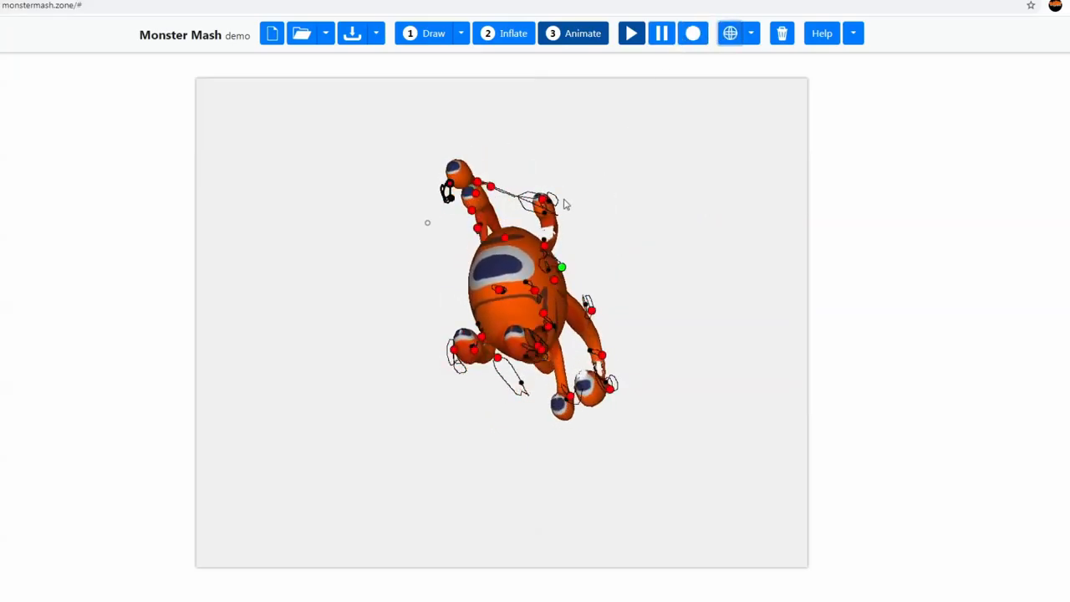
{"action": "left_click", "coordinate": [692, 33]}
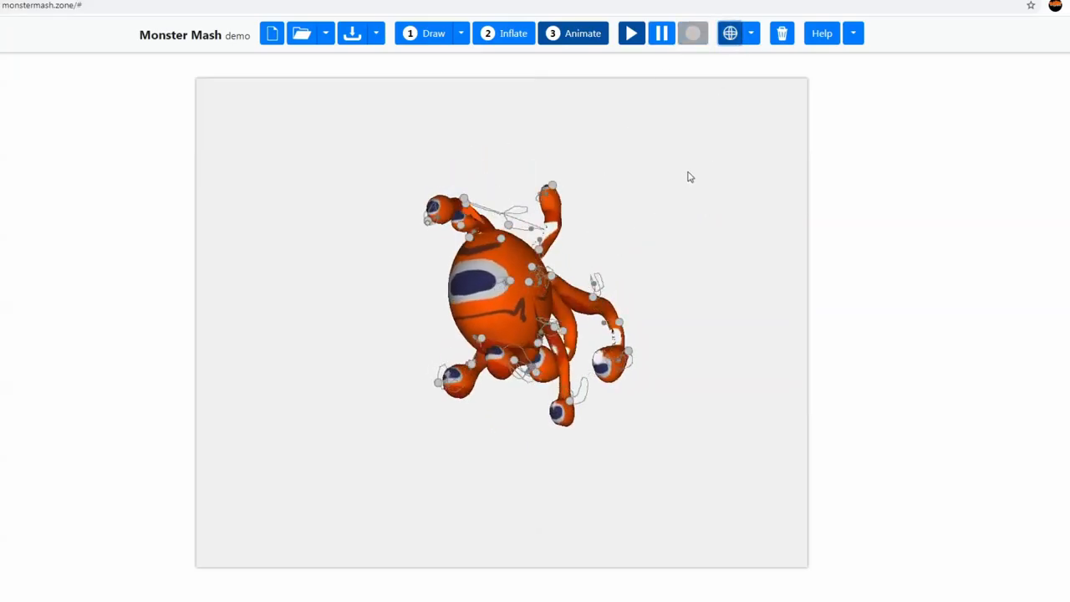
- Hide the control points while the animation plays, recording additional motion
{"action": "left_click", "coordinate": [730, 32]}
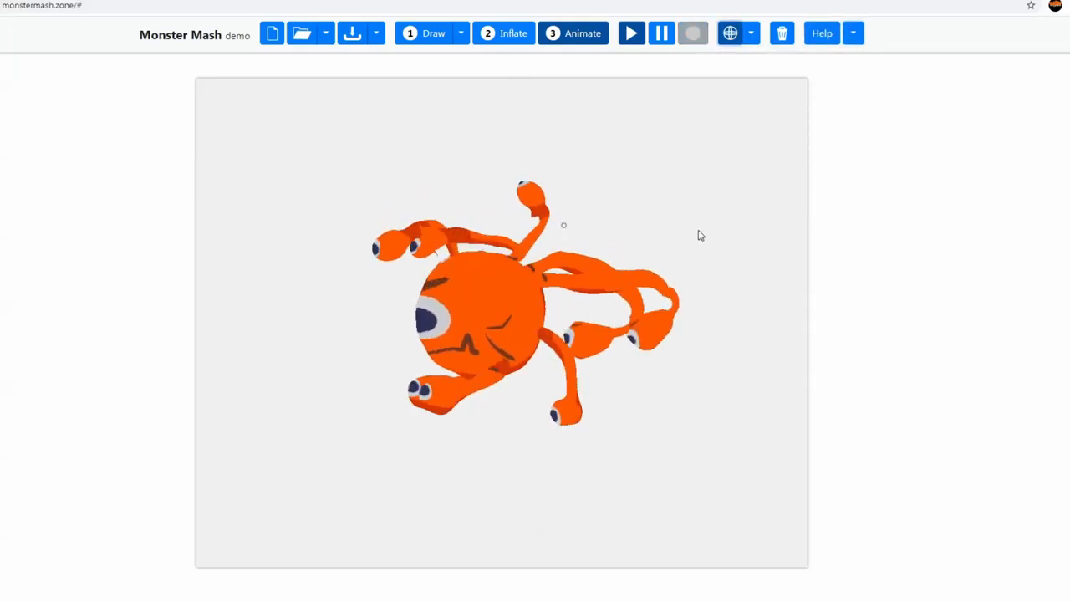
{"action": "left_click", "coordinate": [729, 33]}
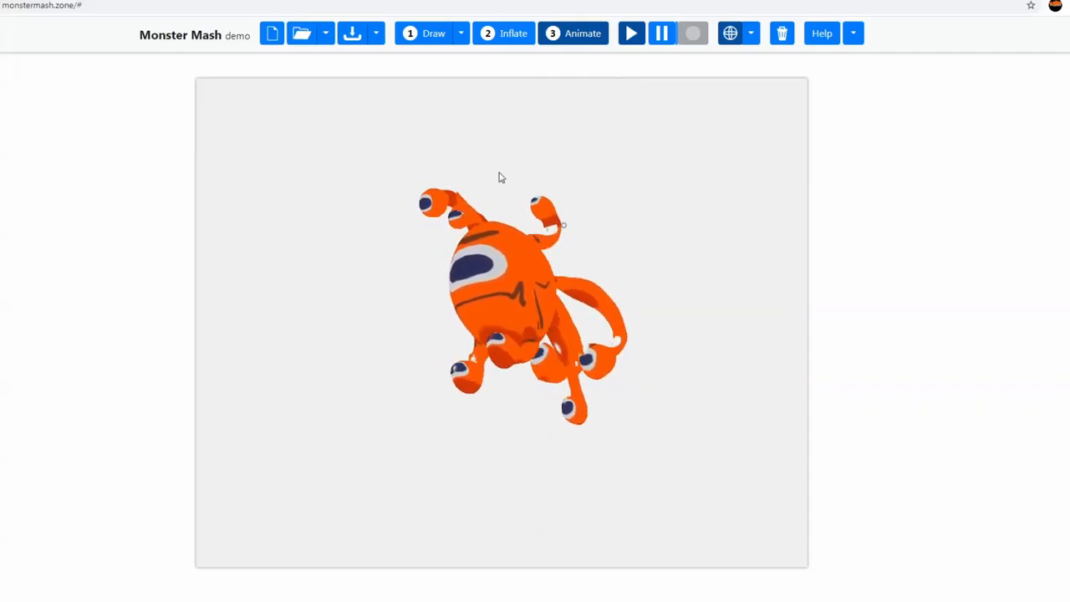
{"action": "left_click", "coordinate": [693, 33]}
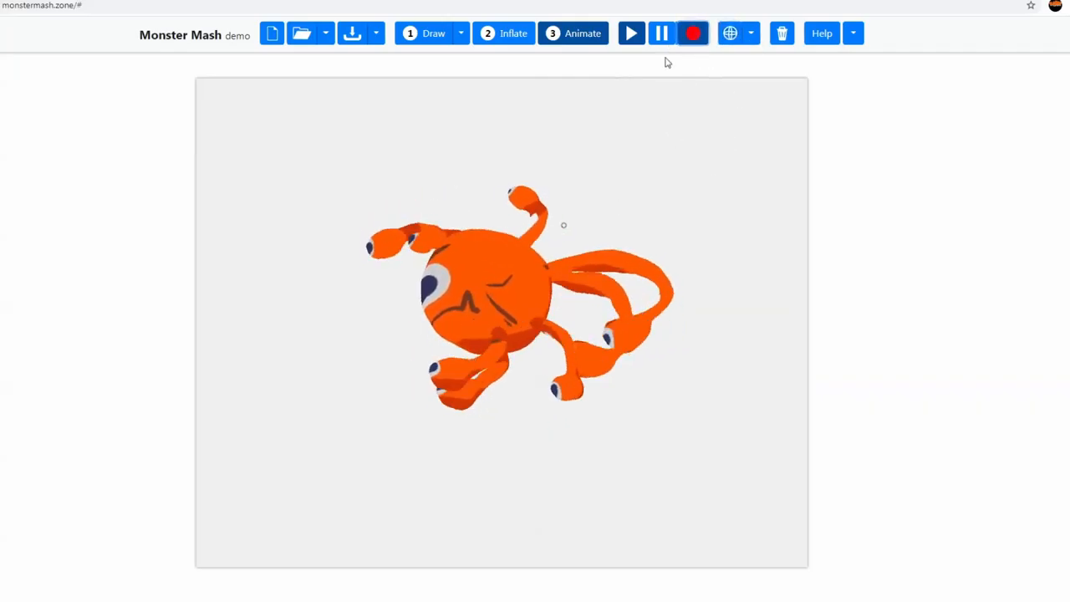
{"action": "left_click", "coordinate": [693, 33]}
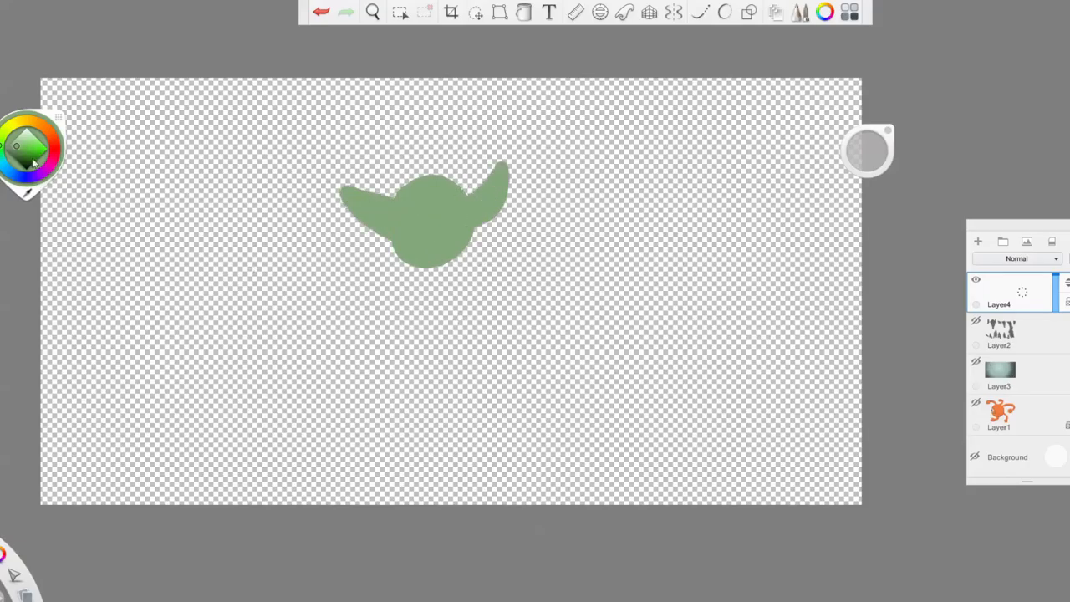
- Pick a paint colour and paint the goblin's brown shirt and clothing
{"action": "left_click", "coordinate": [29, 155]}
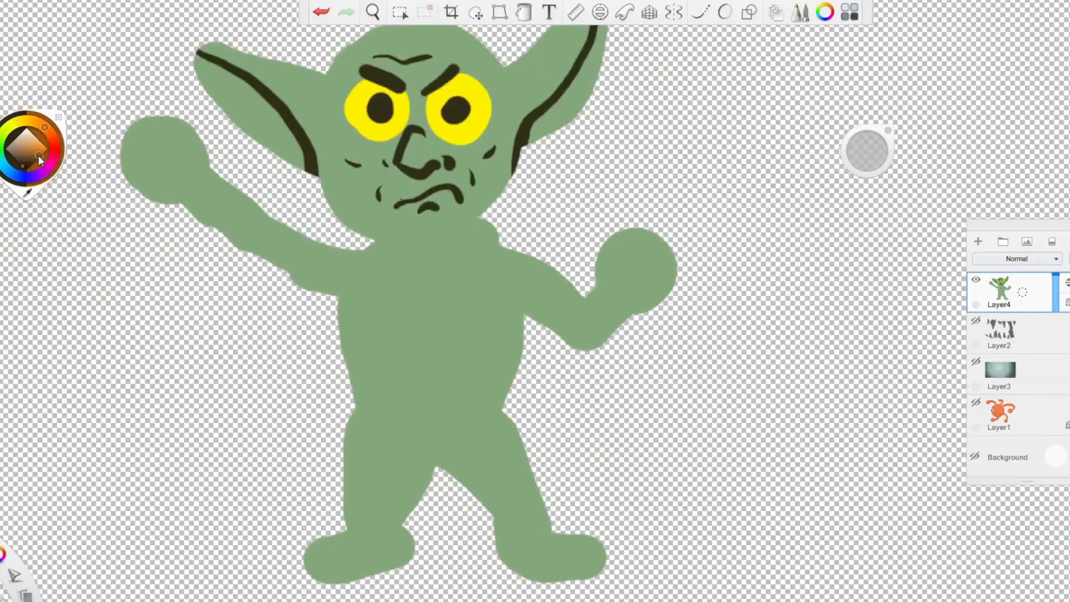
{"action": "left_click_drag", "start_coordinate": [193, 193], "coordinate": [447, 267]}
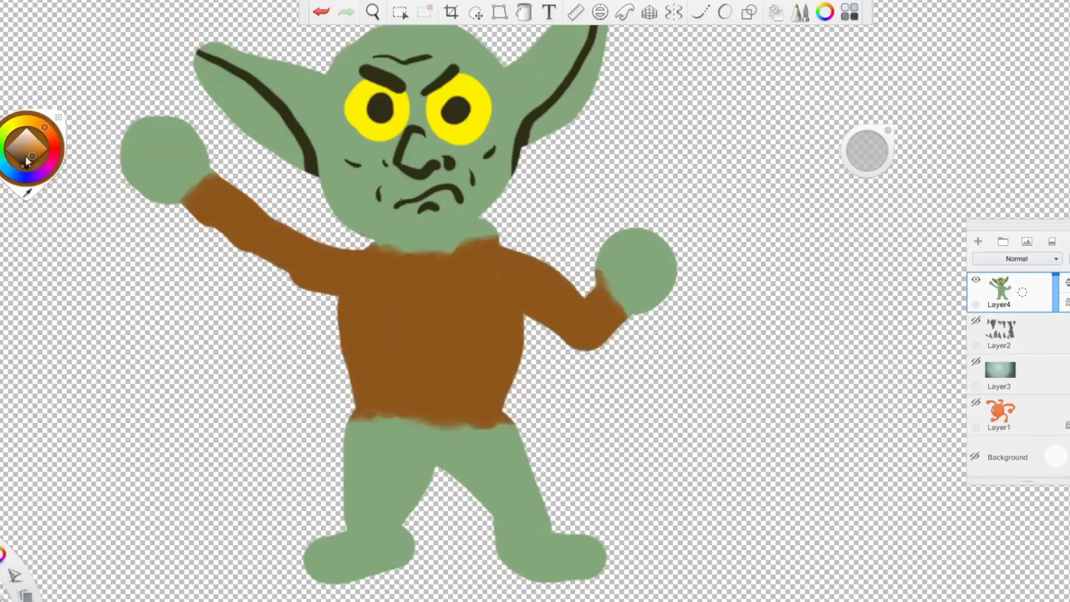
{"action": "left_click_drag", "start_coordinate": [376, 419], "coordinate": [502, 519]}
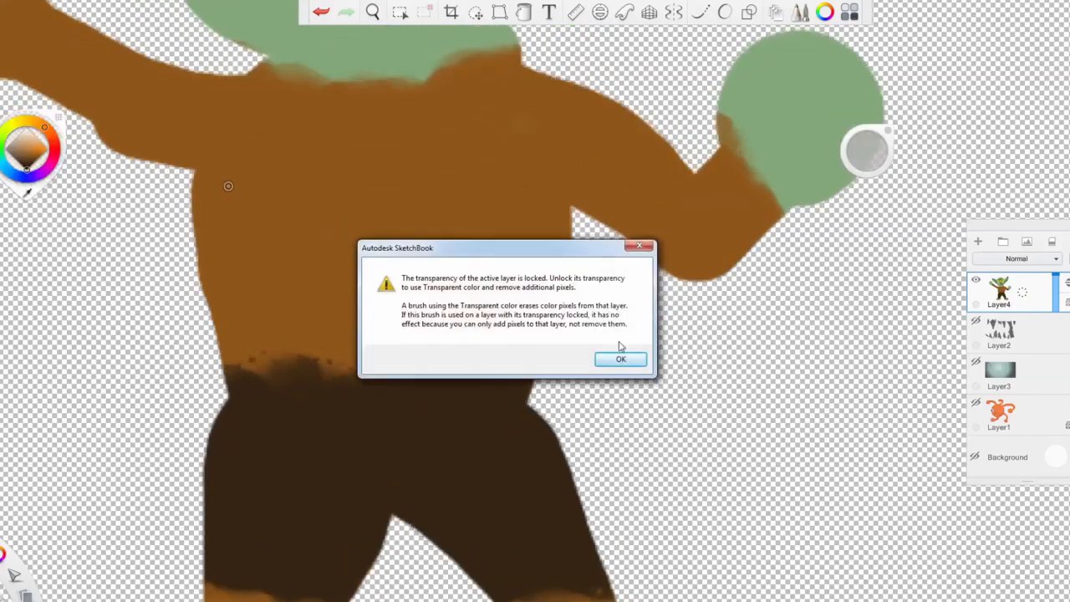
{"action": "mouse_move", "coordinate": [621, 359]}
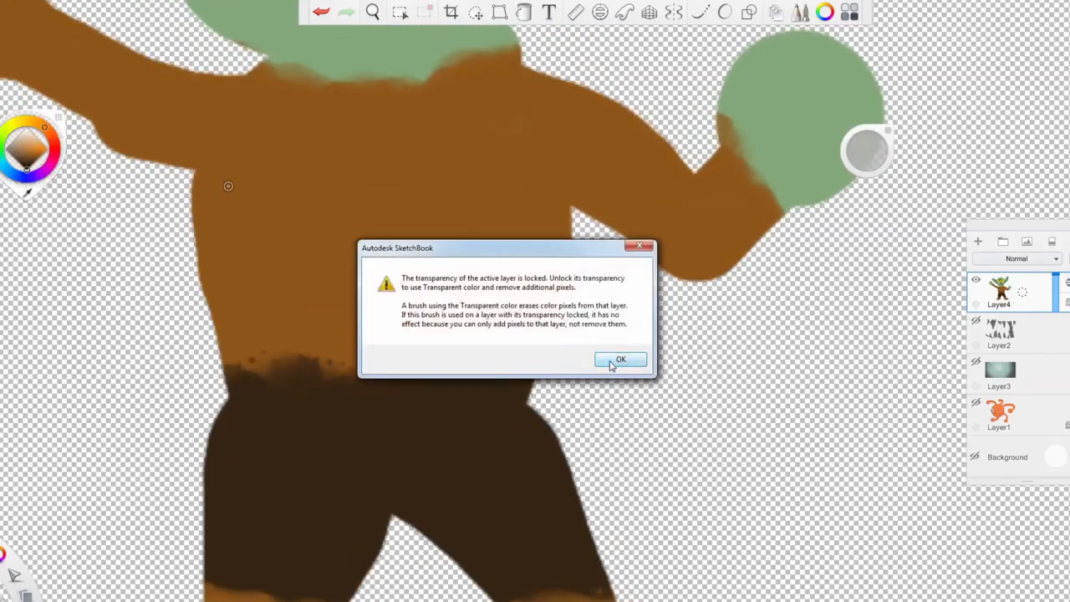
{"action": "mouse_move", "coordinate": [389, 360]}
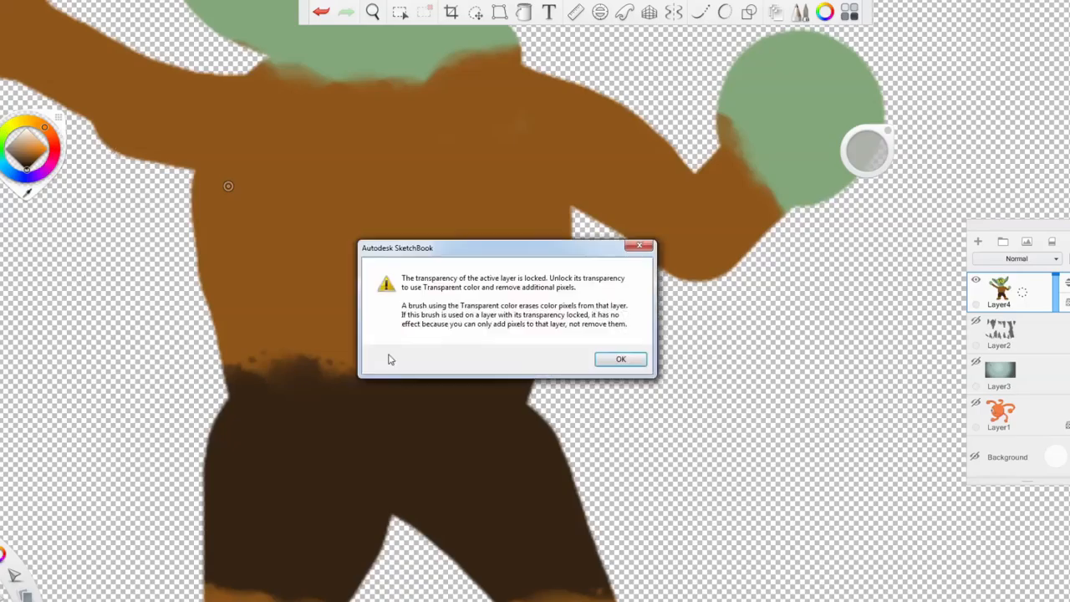
{"action": "mouse_move", "coordinate": [641, 248]}
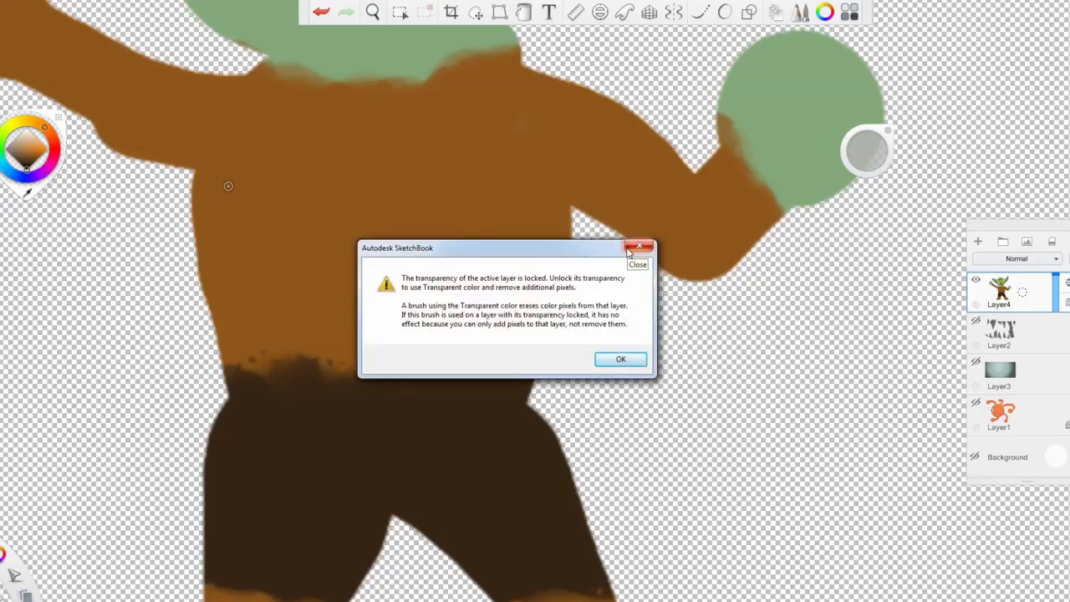
- Close the 'transparency of the active layer is locked' warning
{"action": "left_click", "coordinate": [620, 358]}
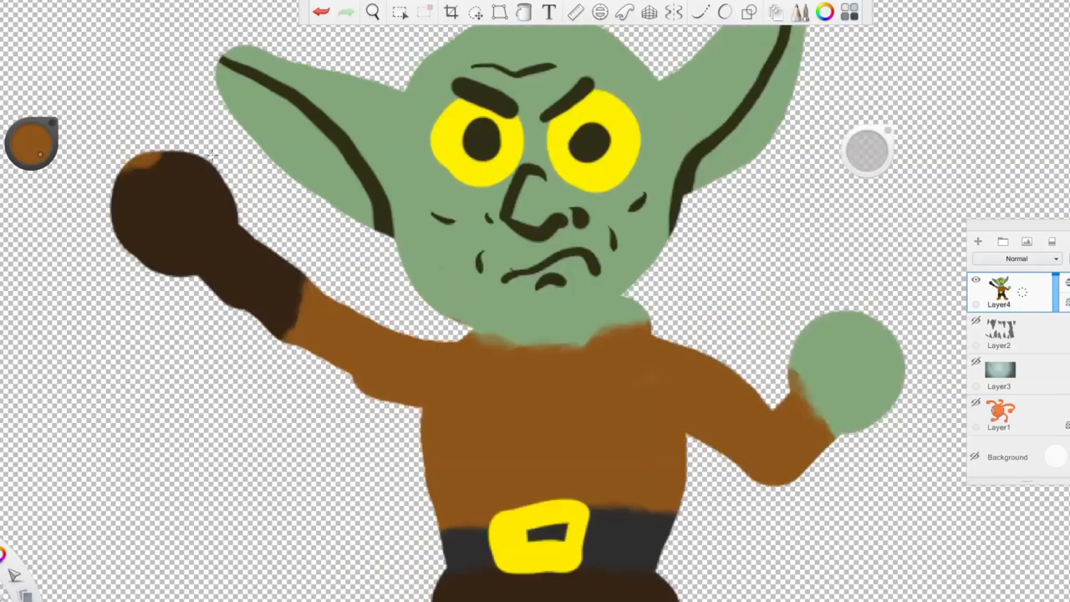
- Draw a dark grey sword above the goblin's raised hand
{"action": "left_click_drag", "start_coordinate": [168, 168], "coordinate": [167, 310]}
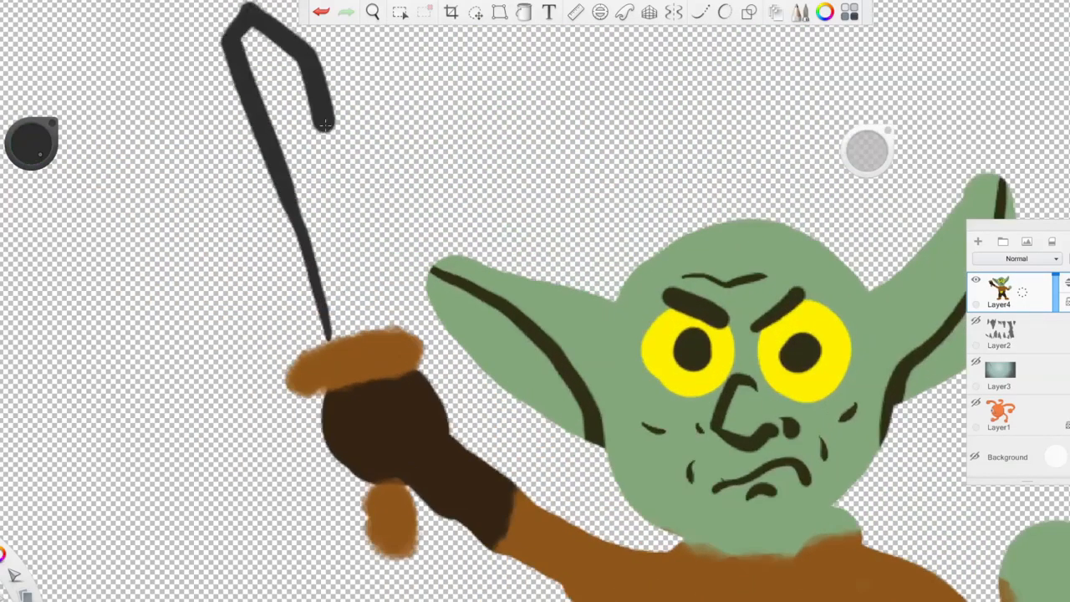
{"action": "left_click", "coordinate": [523, 11]}
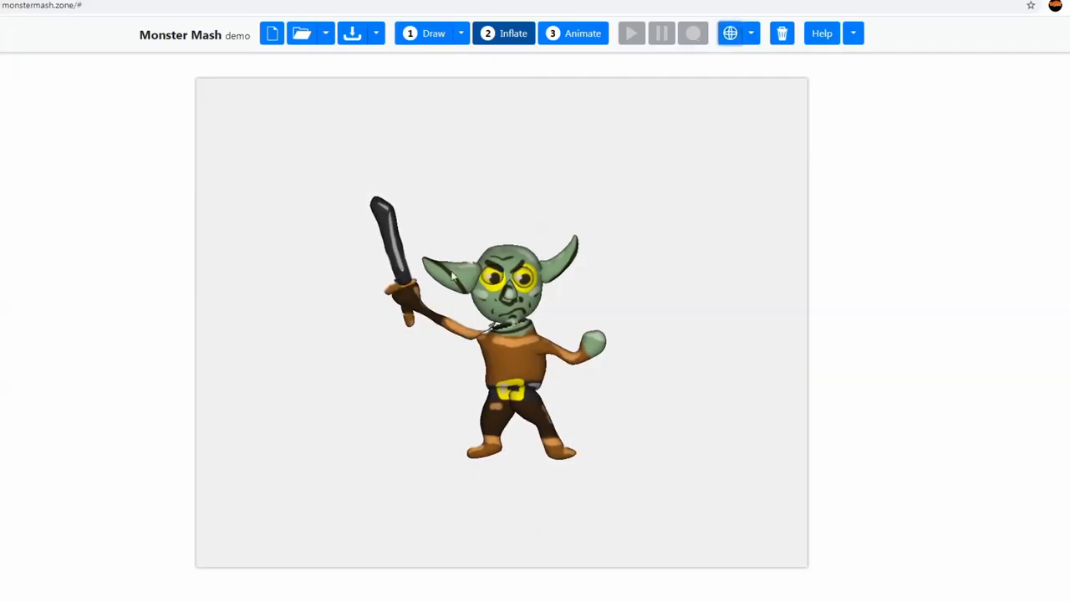
- Retrace the goblin's outlines with Draw > Redraw and inflate it again
{"action": "left_click", "coordinate": [433, 34]}
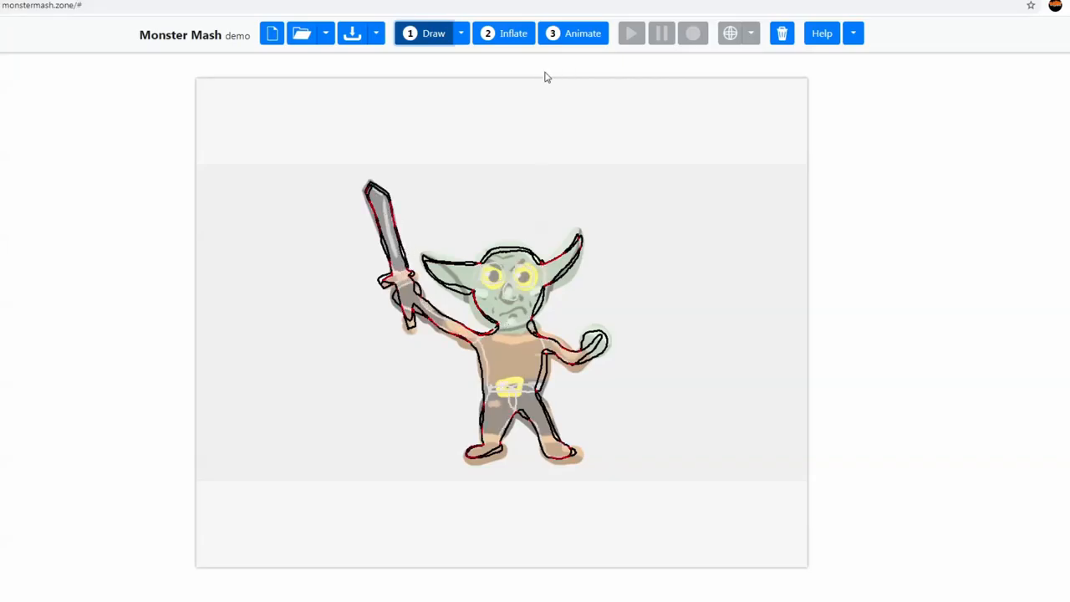
{"action": "left_click", "coordinate": [504, 33]}
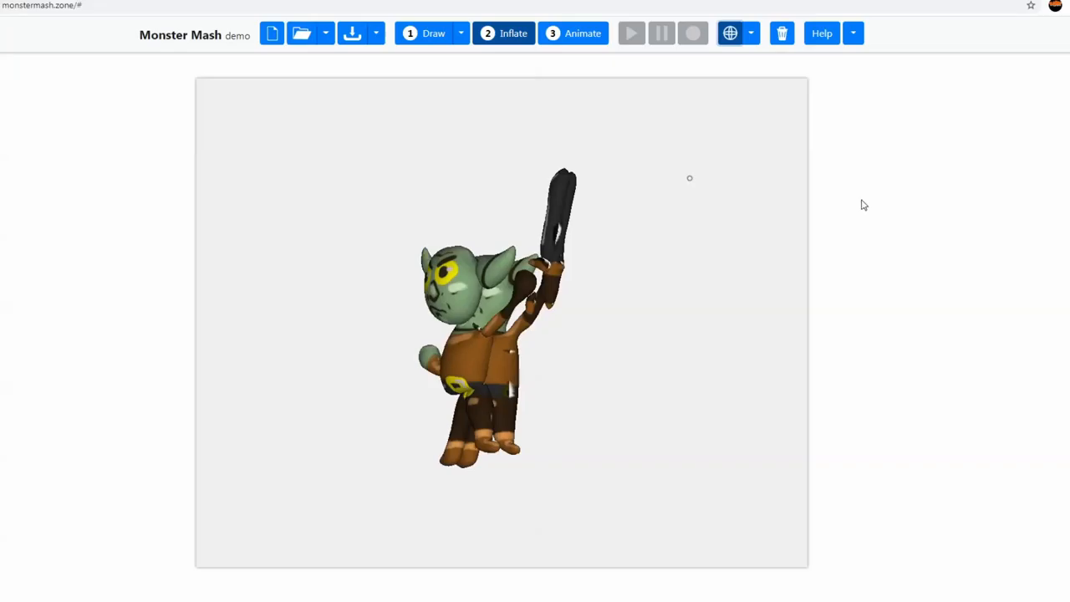
{"action": "left_click", "coordinate": [461, 34]}
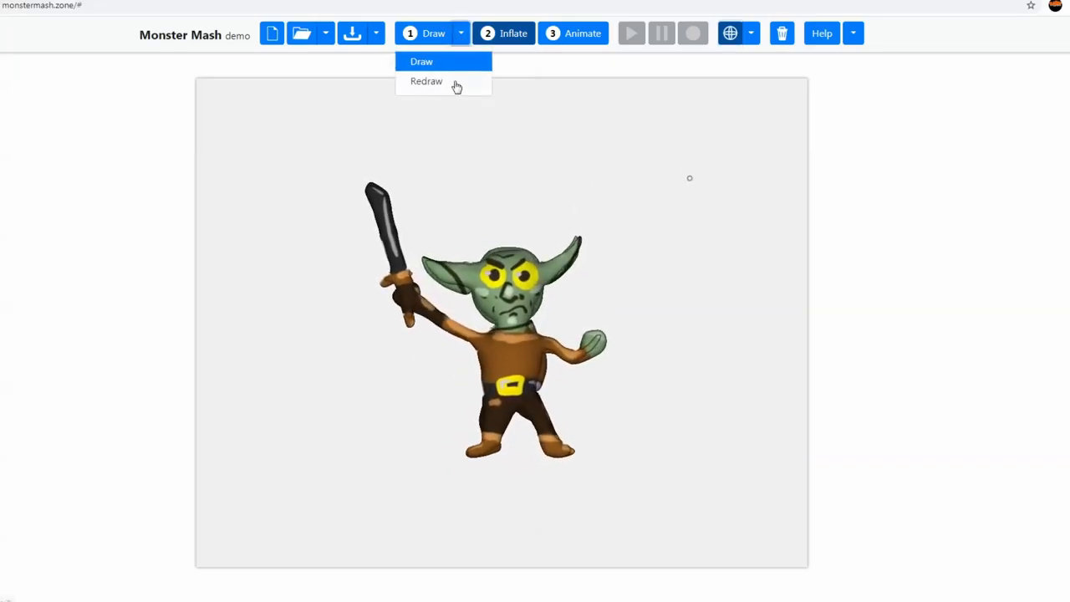
{"action": "left_click", "coordinate": [427, 81]}
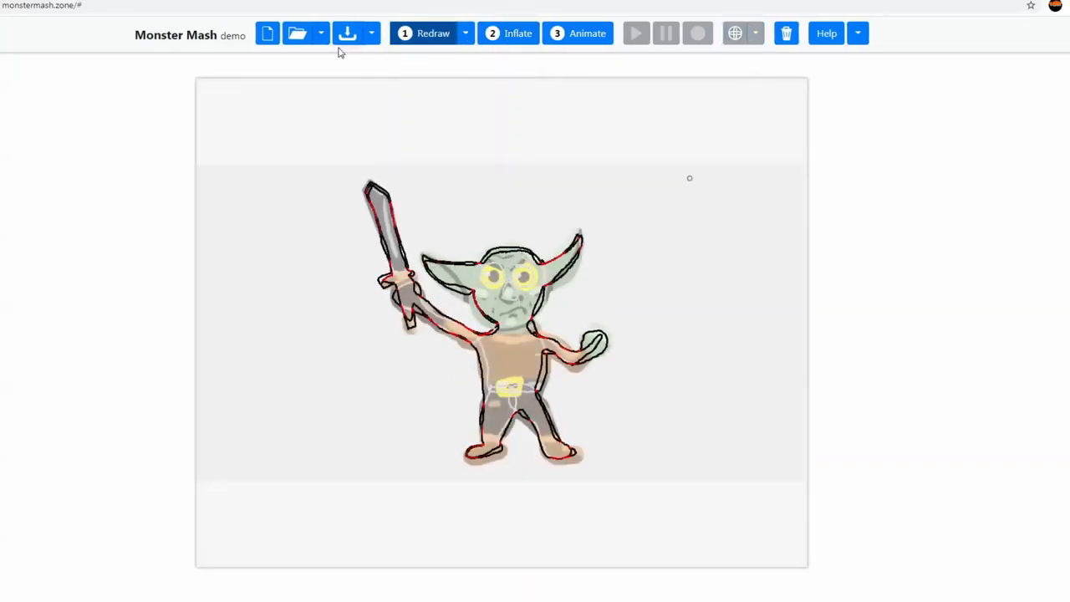
{"action": "left_click", "coordinate": [432, 34]}
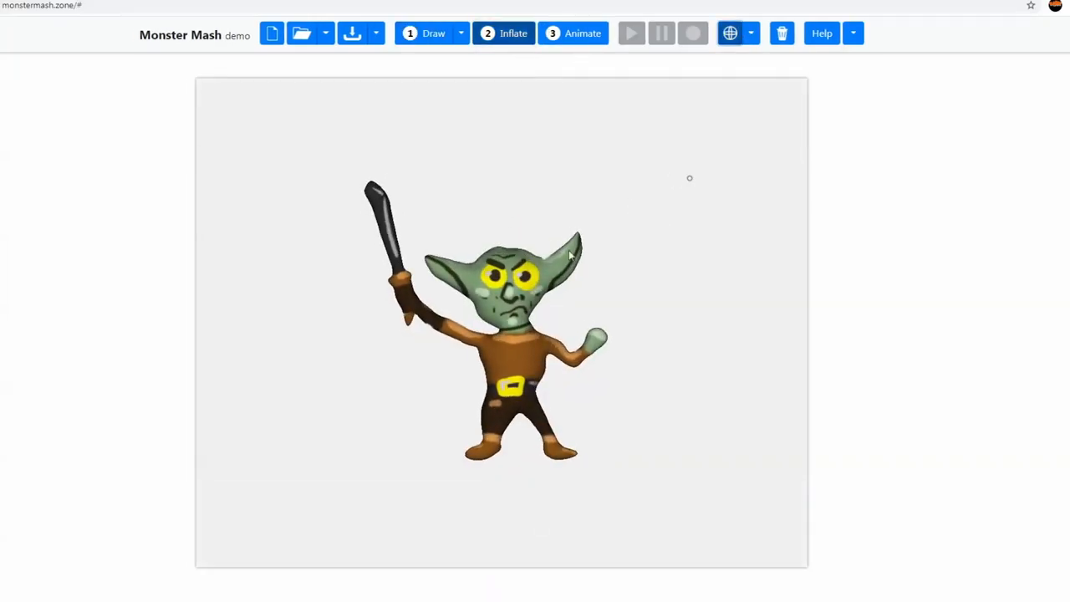
- In Animate mode, place control points on the goblin's sword hand, forearm and head
{"action": "left_click", "coordinate": [631, 33]}
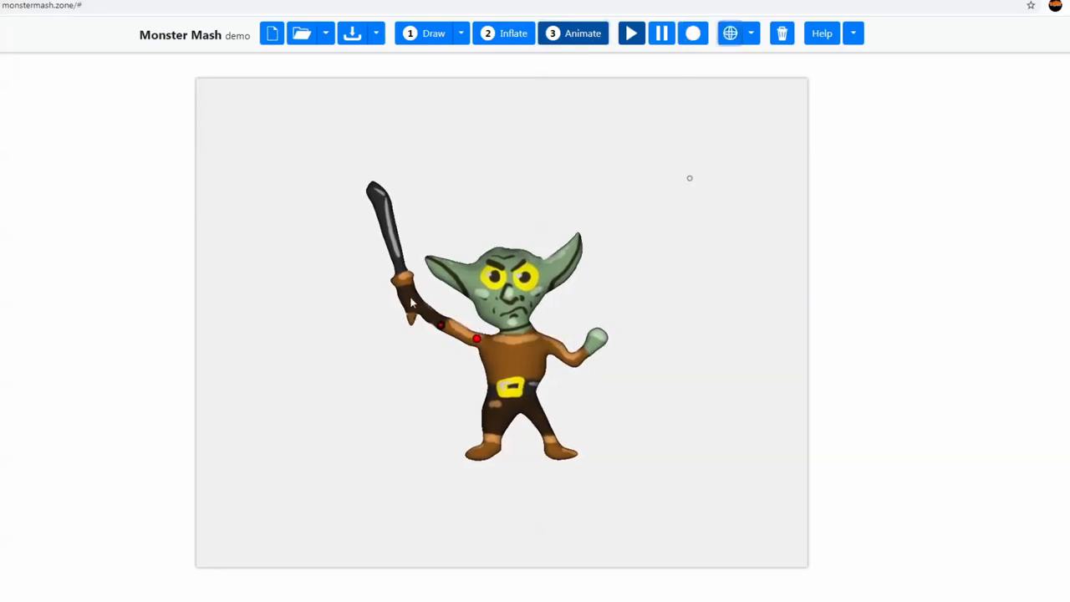
{"action": "left_click", "coordinate": [693, 34]}
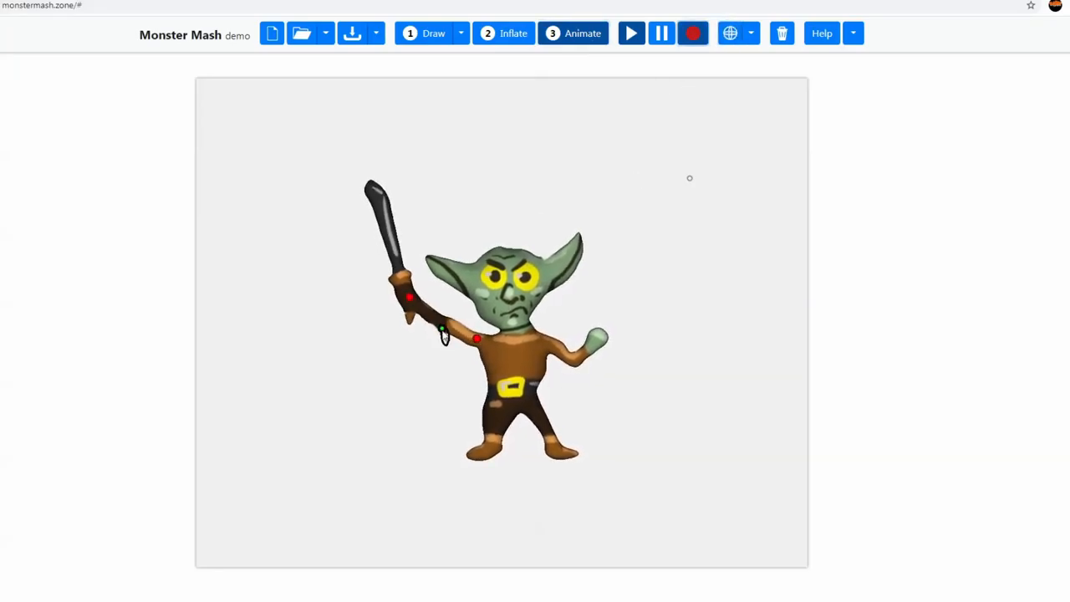
{"action": "left_click", "coordinate": [693, 33]}
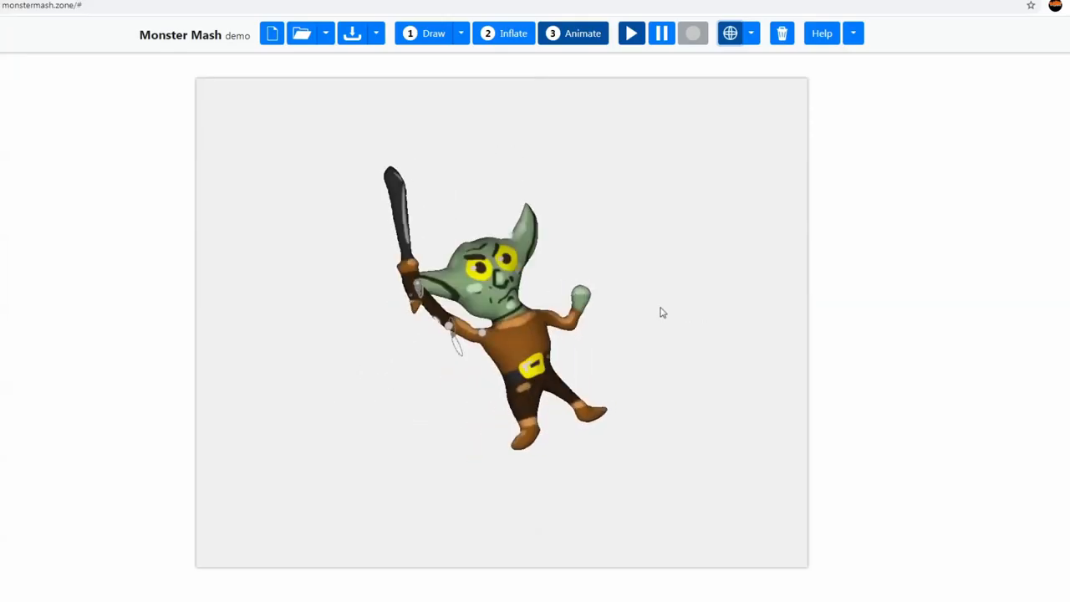
{"action": "left_click", "coordinate": [692, 34]}
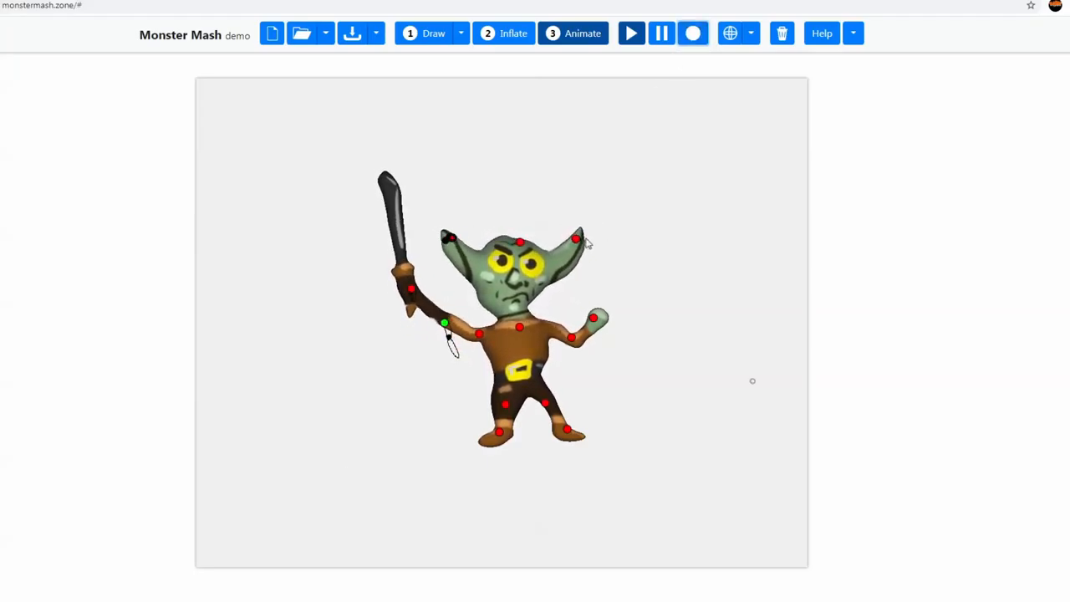
{"action": "left_click", "coordinate": [693, 33]}
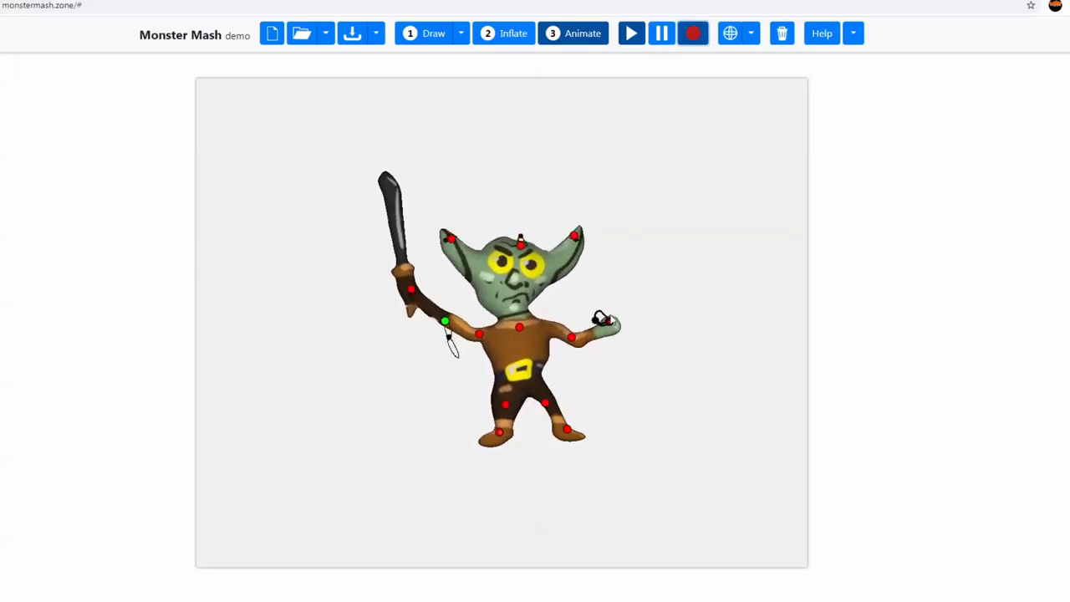
- Record the goblin's free hand, foot and body movements
{"action": "left_click", "coordinate": [692, 33]}
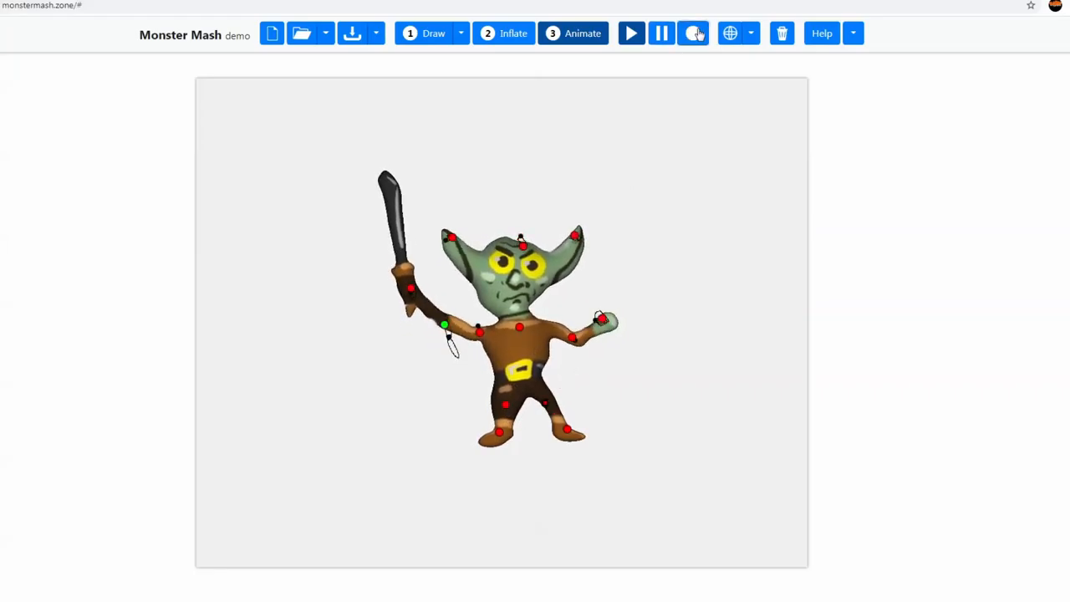
{"action": "left_click", "coordinate": [693, 33]}
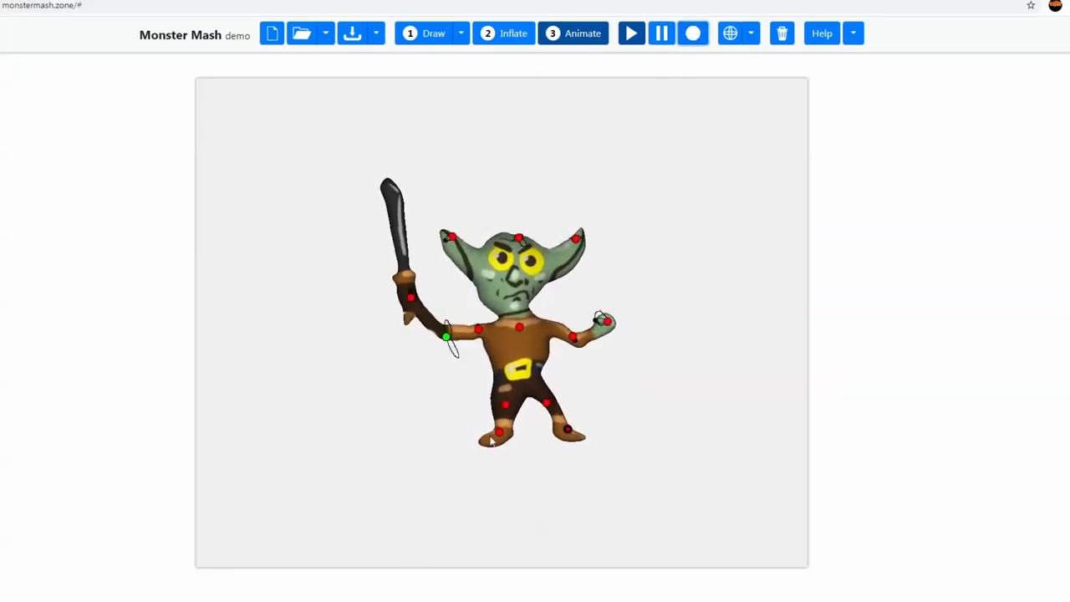
{"action": "left_click", "coordinate": [693, 32]}
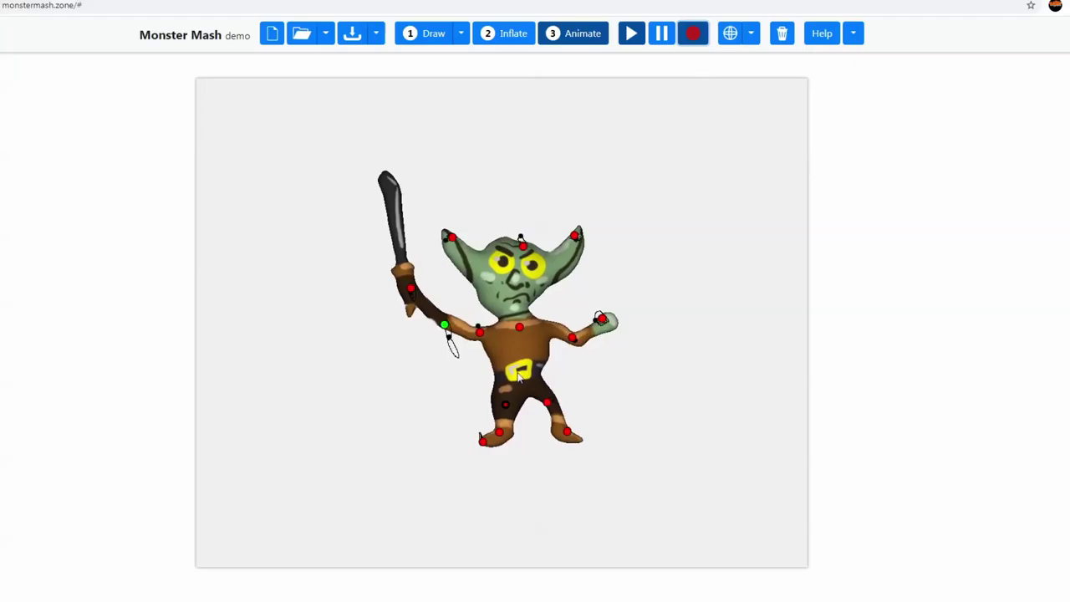
{"action": "left_click", "coordinate": [693, 33]}
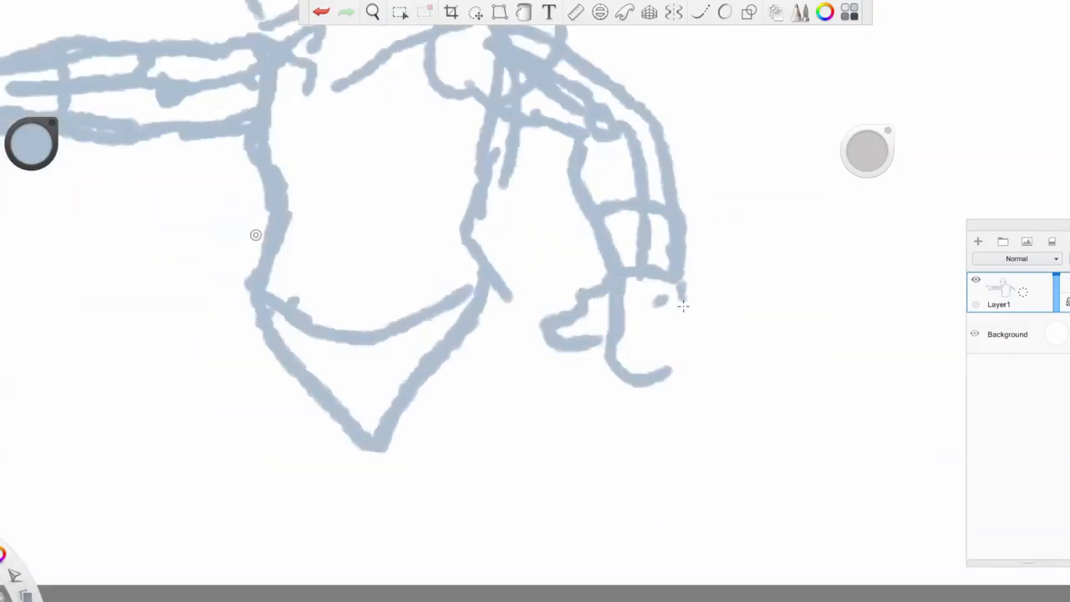
- Extend the figure sketch with its legs, then pick purple for knee-guard and boot strokes
{"action": "left_click", "coordinate": [475, 12]}
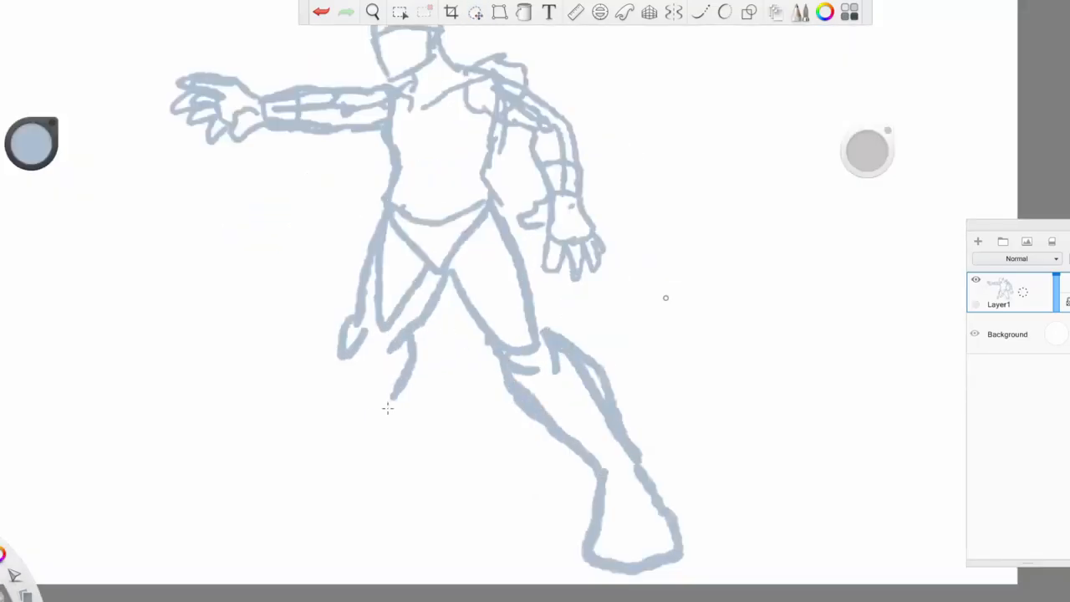
{"action": "left_click", "coordinate": [401, 11]}
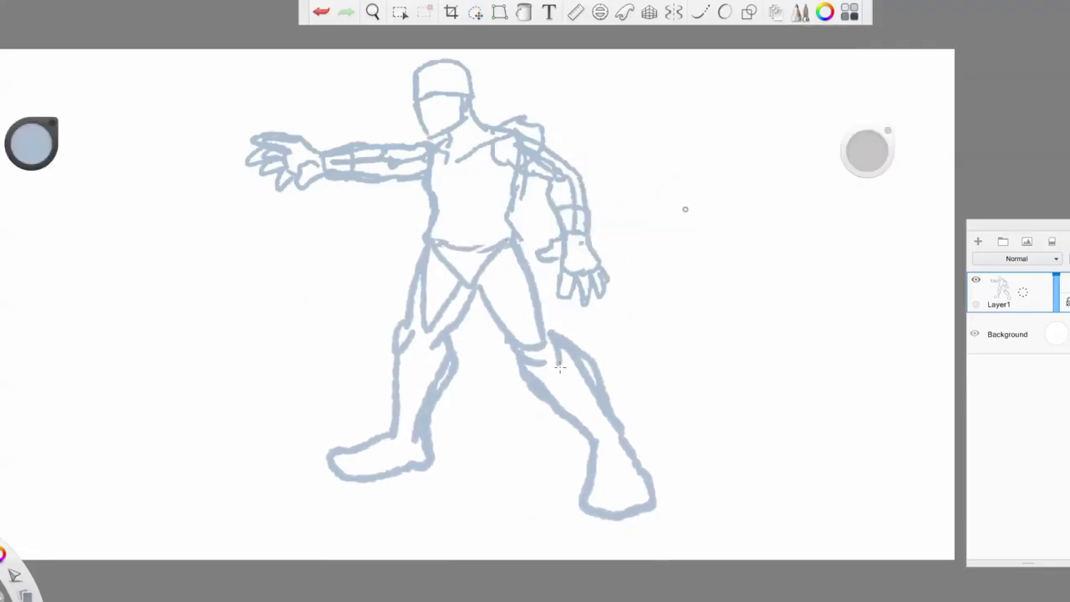
{"action": "left_click", "coordinate": [400, 12]}
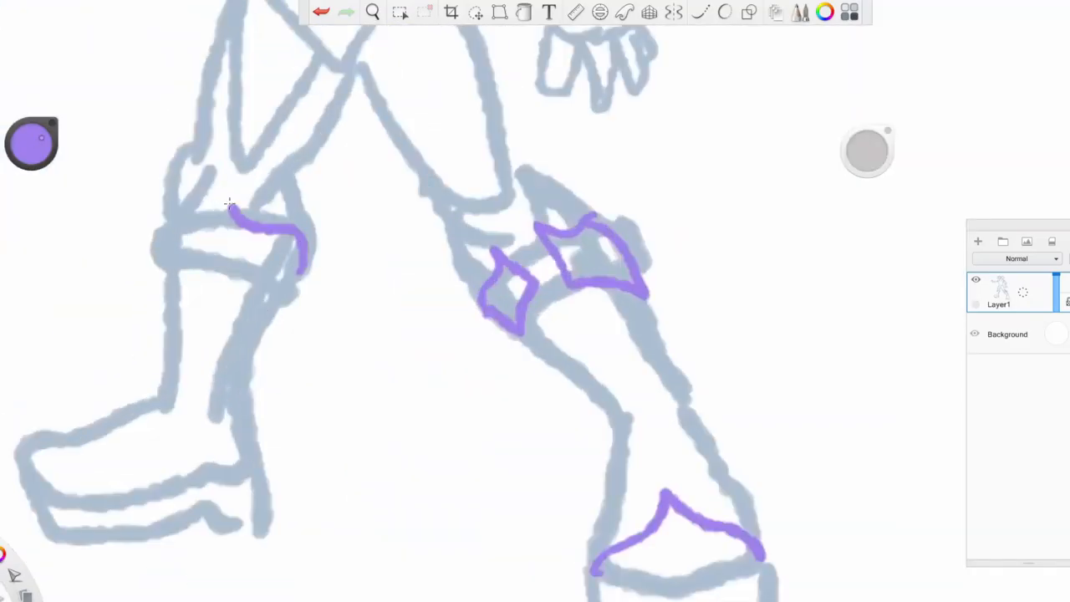
- Move the shoulder section with freehand selection and add a new empty layer
{"action": "left_click", "coordinate": [400, 12]}
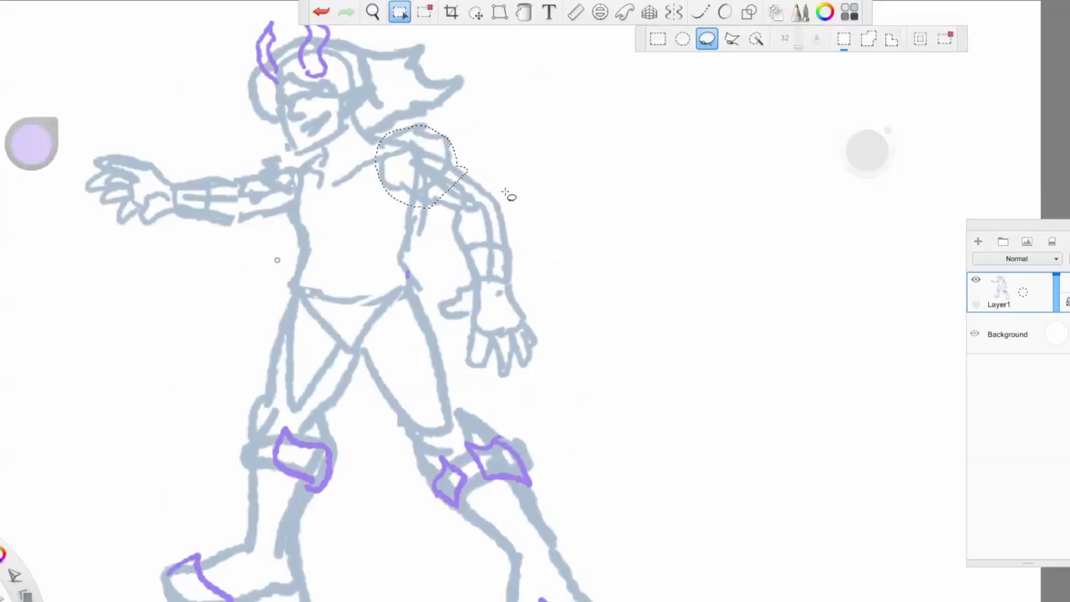
{"action": "left_click_drag", "start_coordinate": [410, 284], "coordinate": [644, 284]}
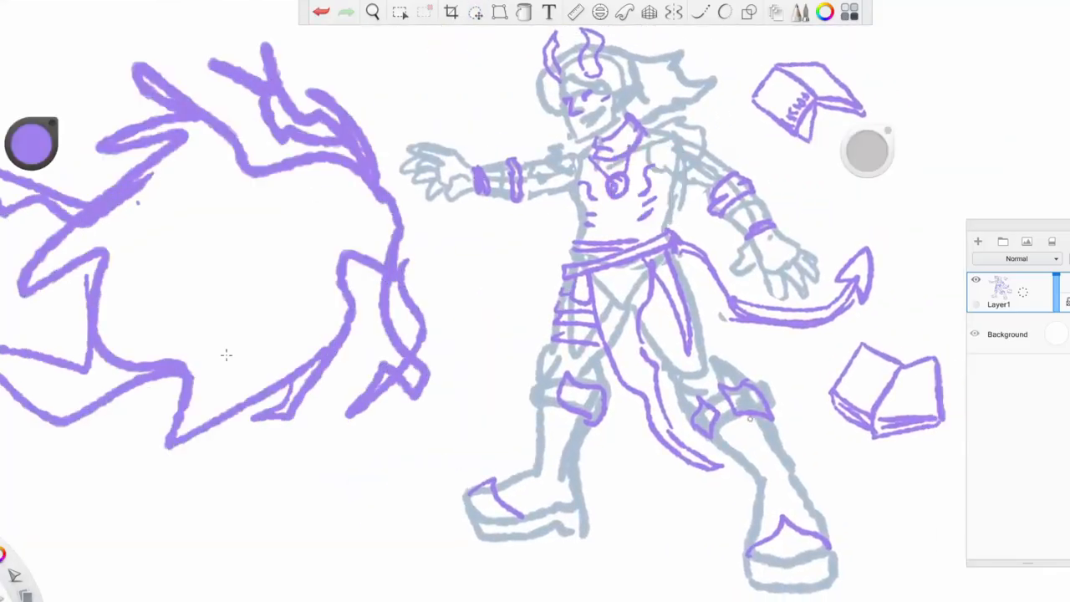
{"action": "left_click", "coordinate": [977, 242]}
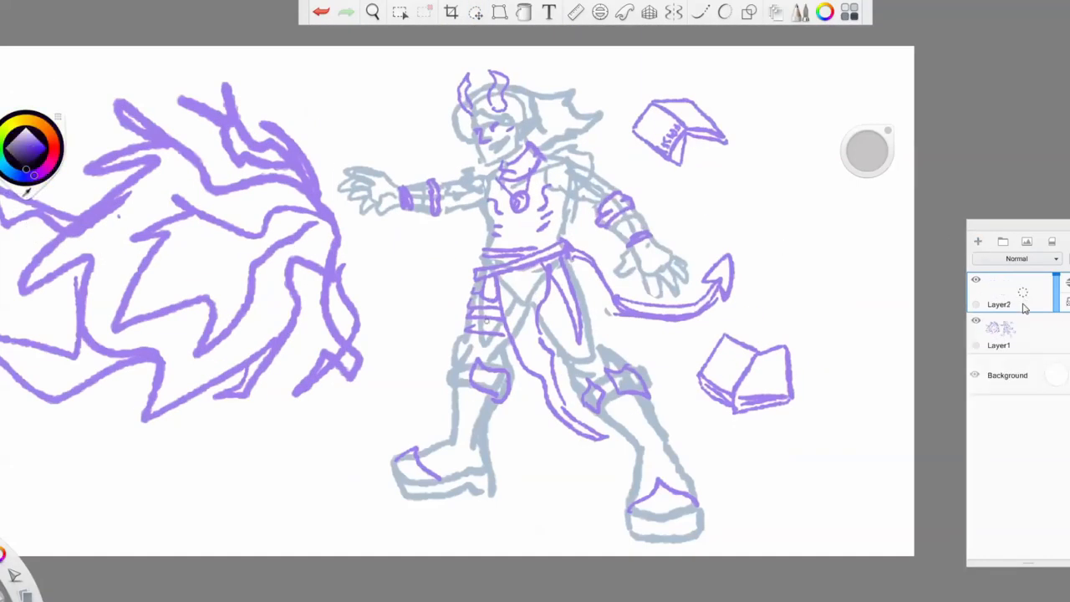
- Pick a colour for painting the tiefling on the new layer
{"action": "left_click", "coordinate": [400, 12]}
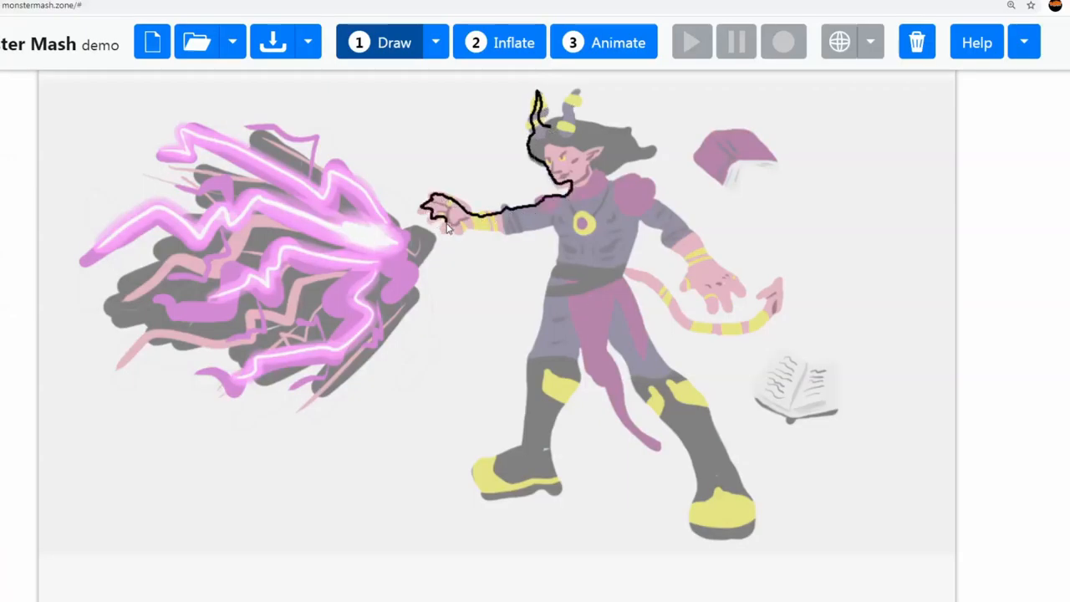
- Trace the tiefling's body over the template and inflate the outlines into 3D
{"action": "left_click_drag", "start_coordinate": [435, 214], "coordinate": [552, 489]}
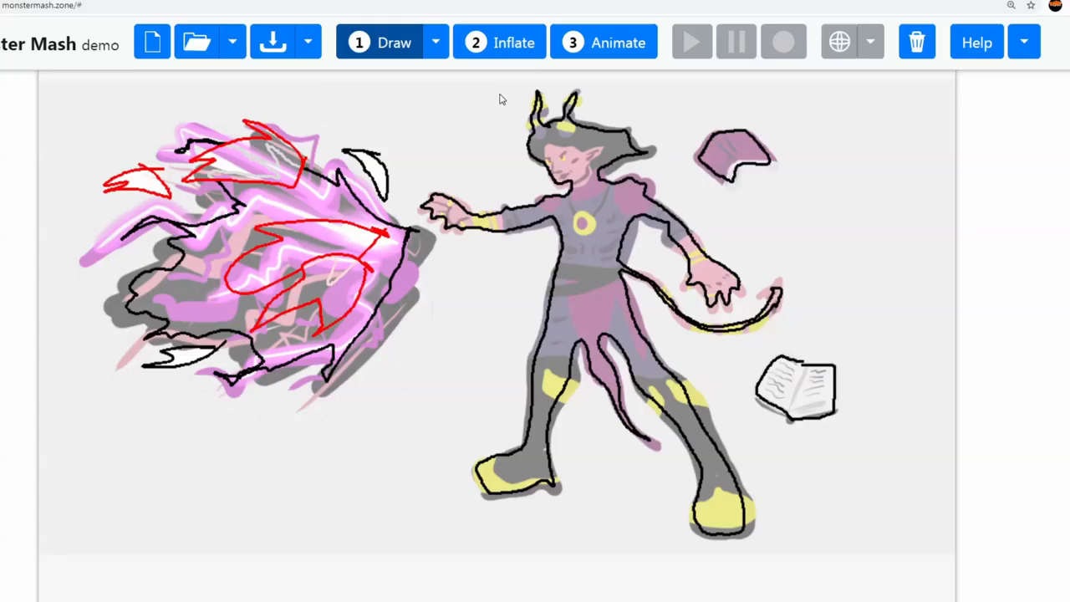
{"action": "left_click", "coordinate": [499, 42]}
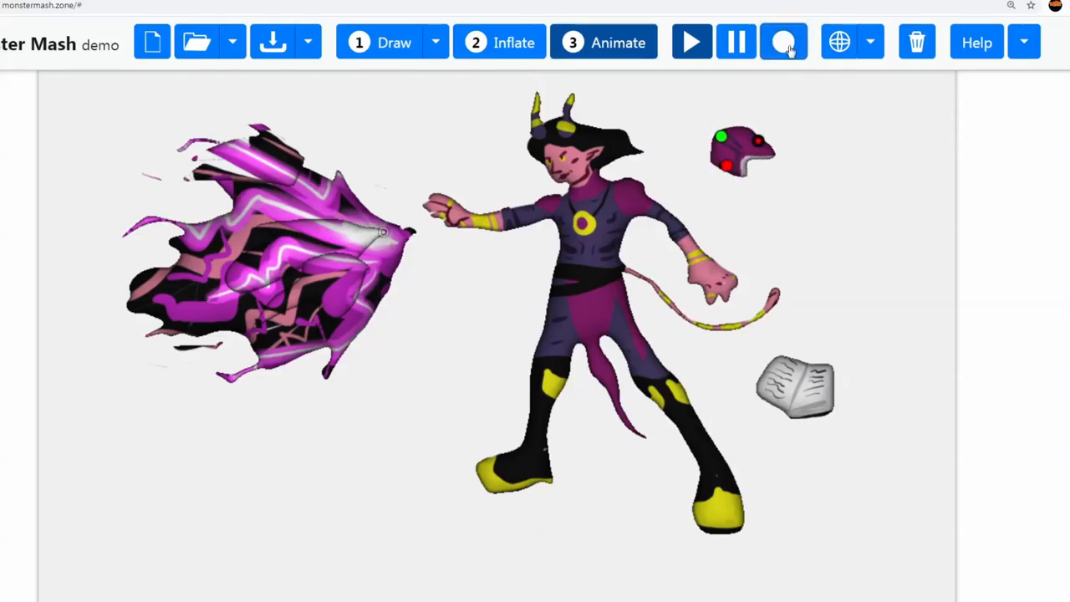
- Record motion animating the upper book
{"action": "left_click", "coordinate": [783, 41]}
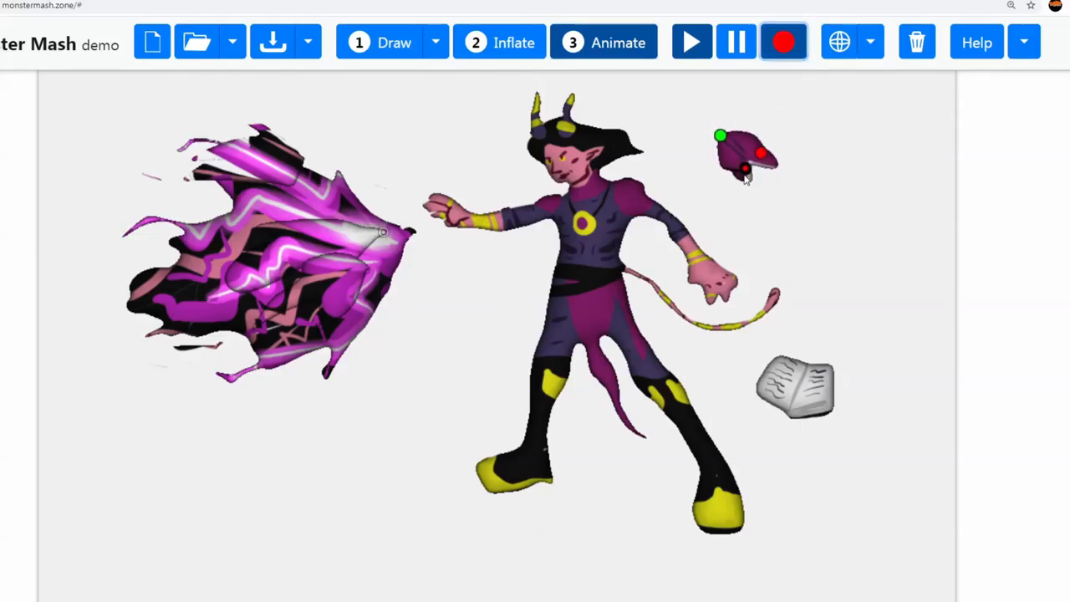
{"action": "left_click", "coordinate": [783, 41]}
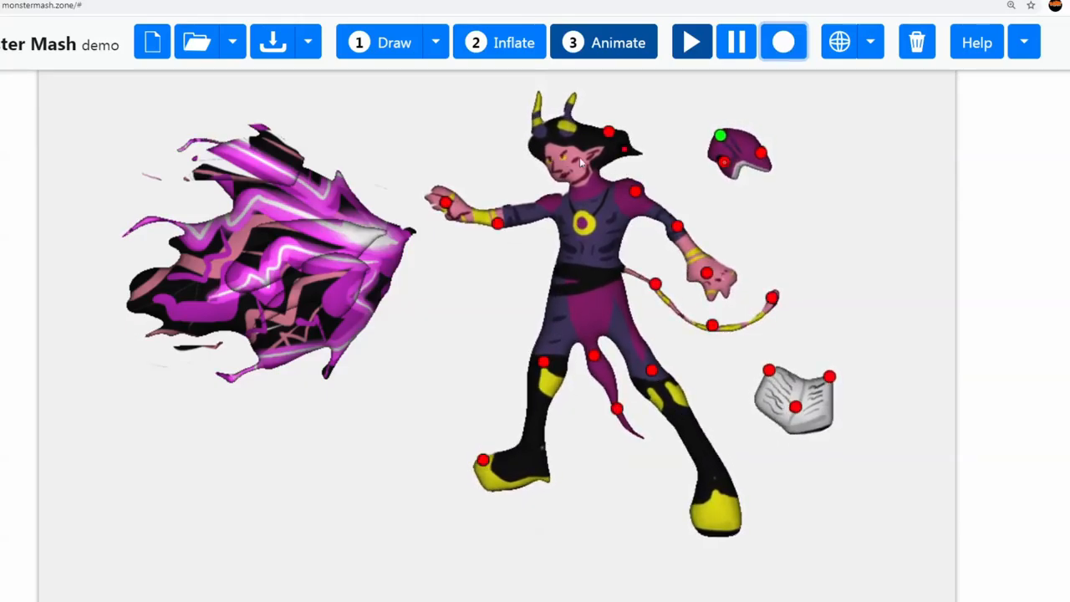
{"action": "left_click", "coordinate": [783, 42]}
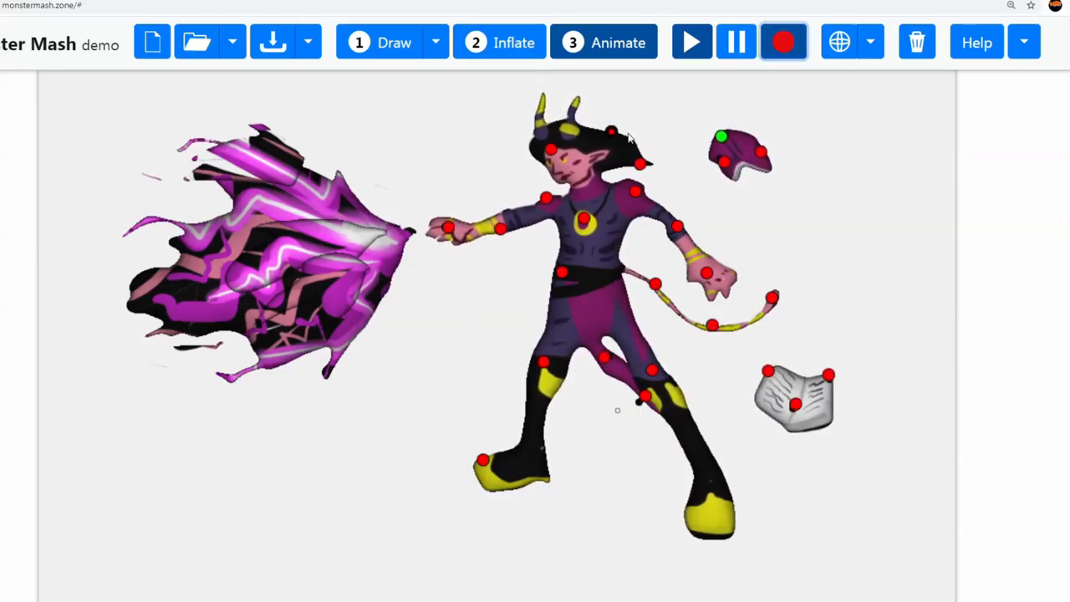
- Pin the tiefling's body, outstretched arm and tail tip, and record the tail swaying
{"action": "left_click", "coordinate": [783, 42]}
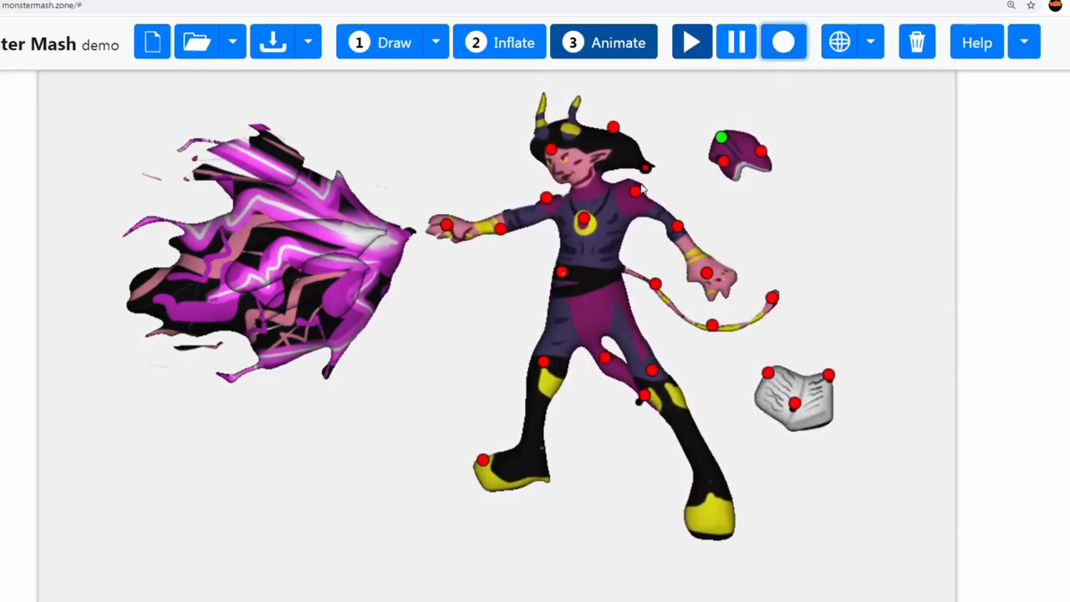
{"action": "left_click", "coordinate": [783, 42]}
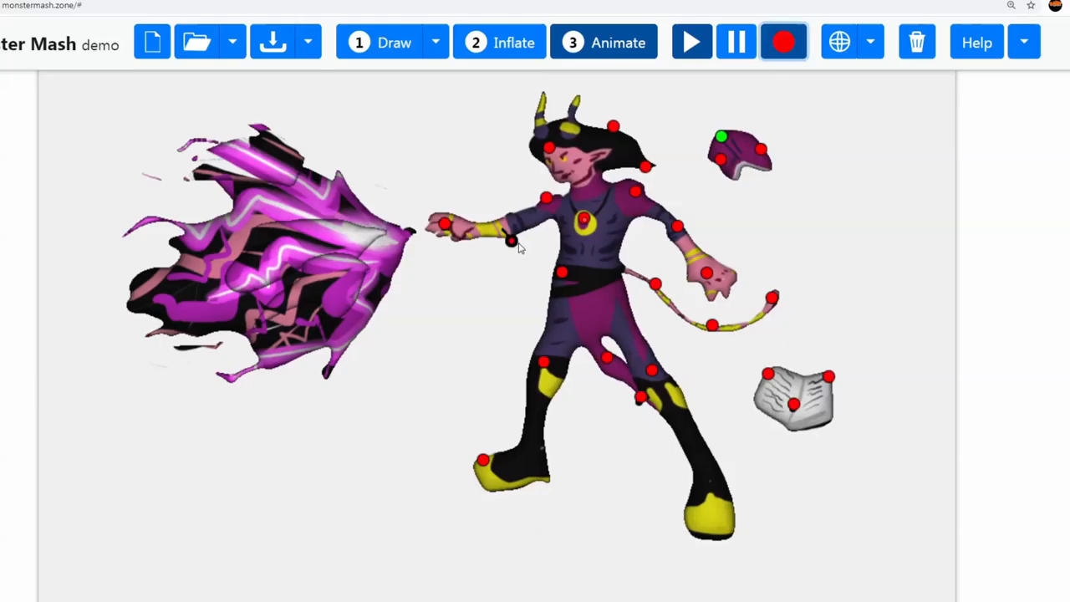
{"action": "left_click", "coordinate": [783, 41]}
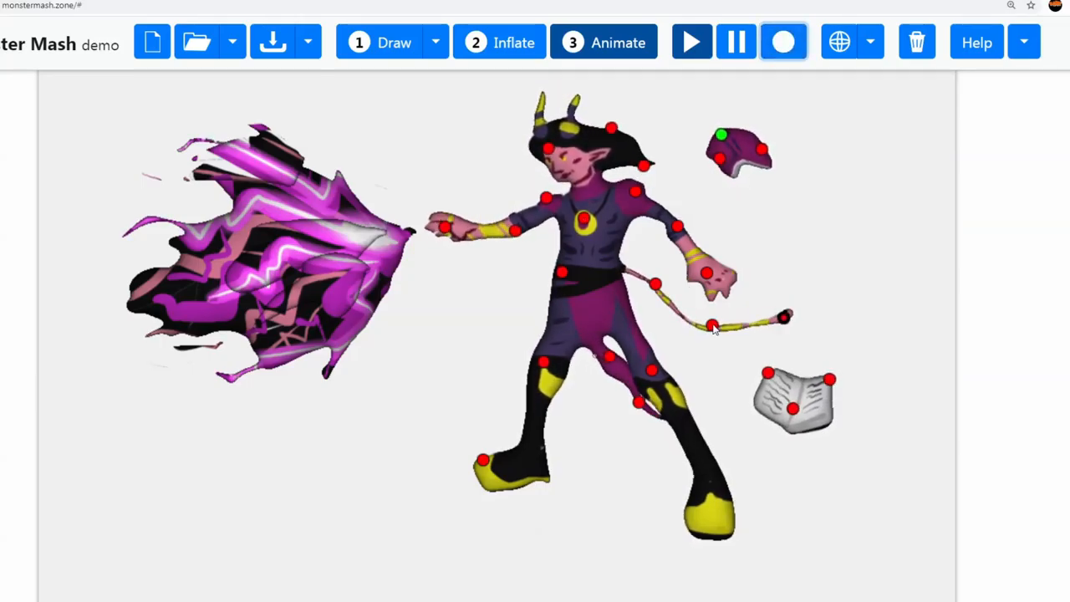
{"action": "left_click", "coordinate": [783, 41]}
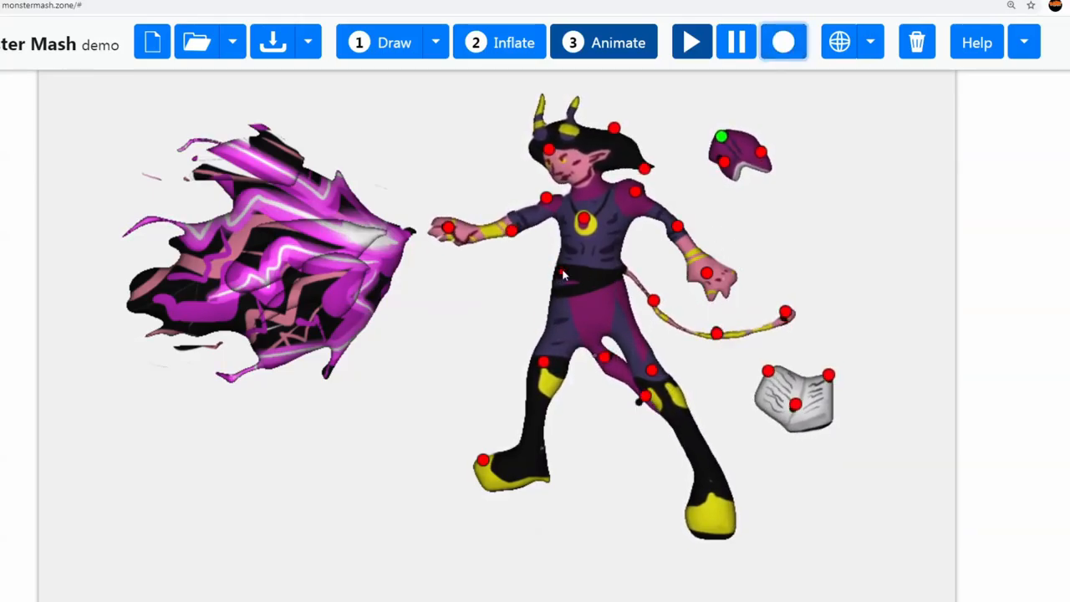
- Pin the waist and energy blast, recording the blast churning and the lowered hand moving
{"action": "left_click", "coordinate": [783, 42]}
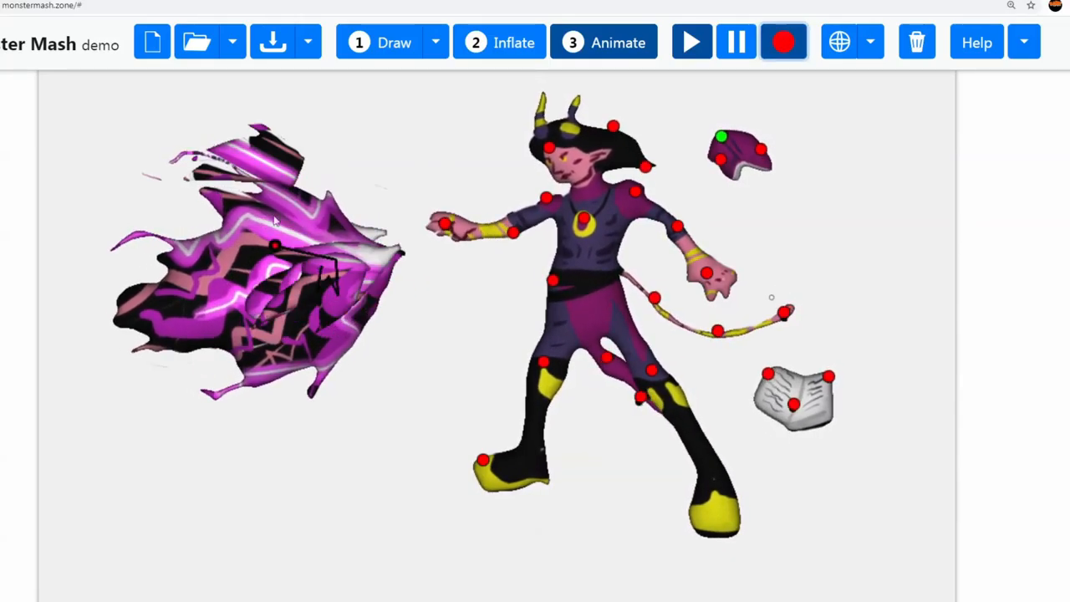
{"action": "left_click", "coordinate": [783, 42]}
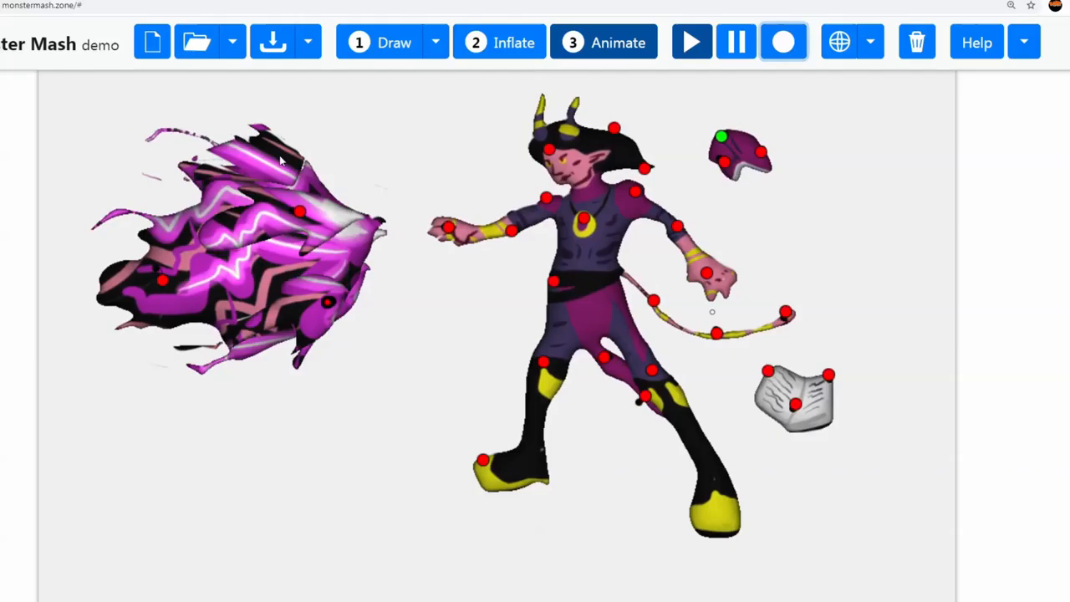
{"action": "left_click", "coordinate": [783, 42]}
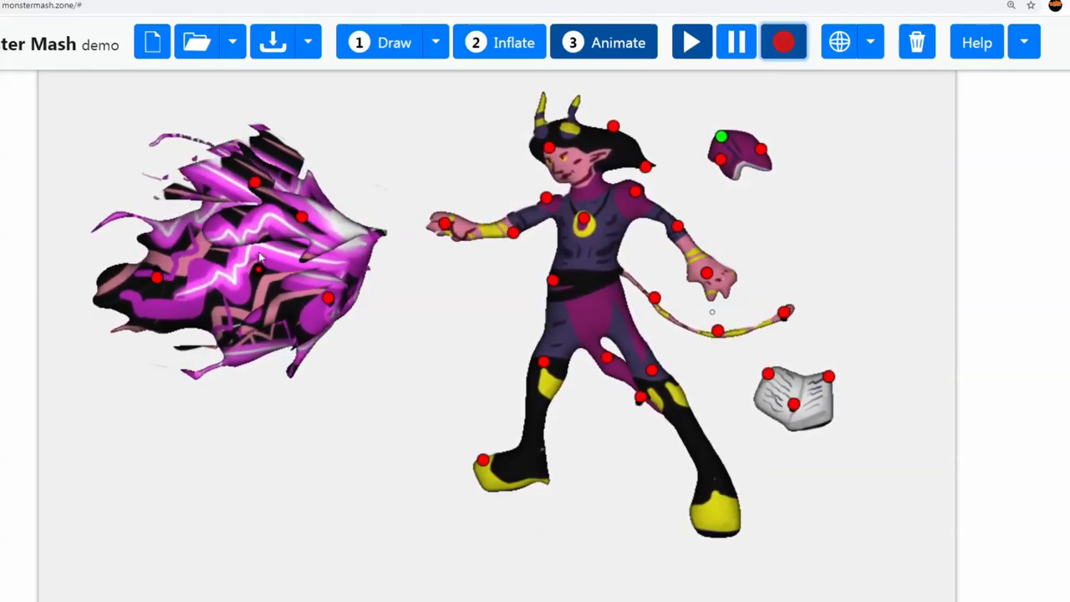
{"action": "left_click", "coordinate": [783, 41]}
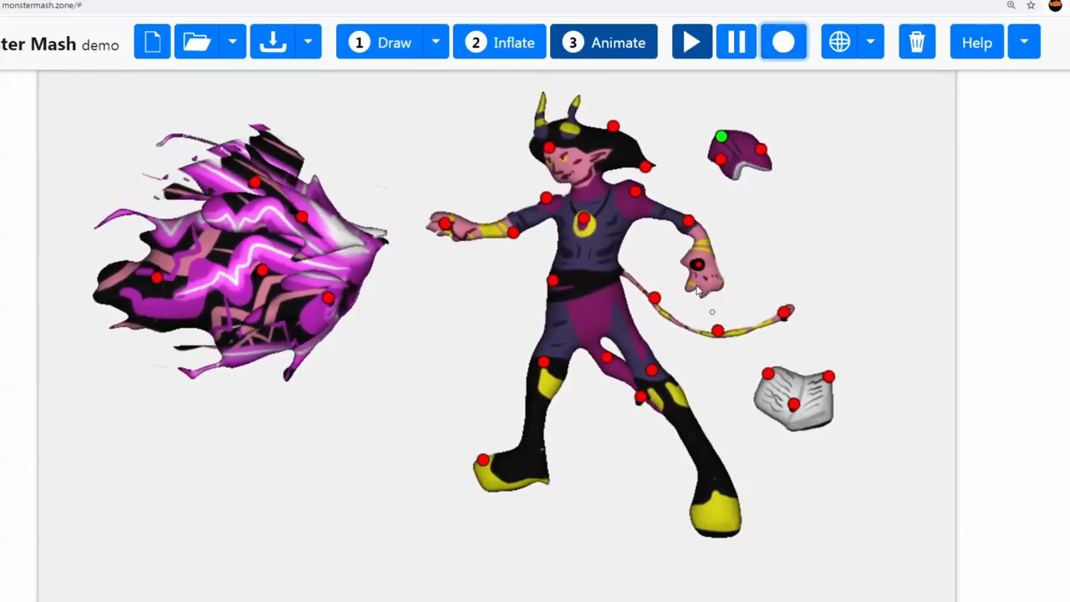
{"action": "left_click", "coordinate": [691, 42]}
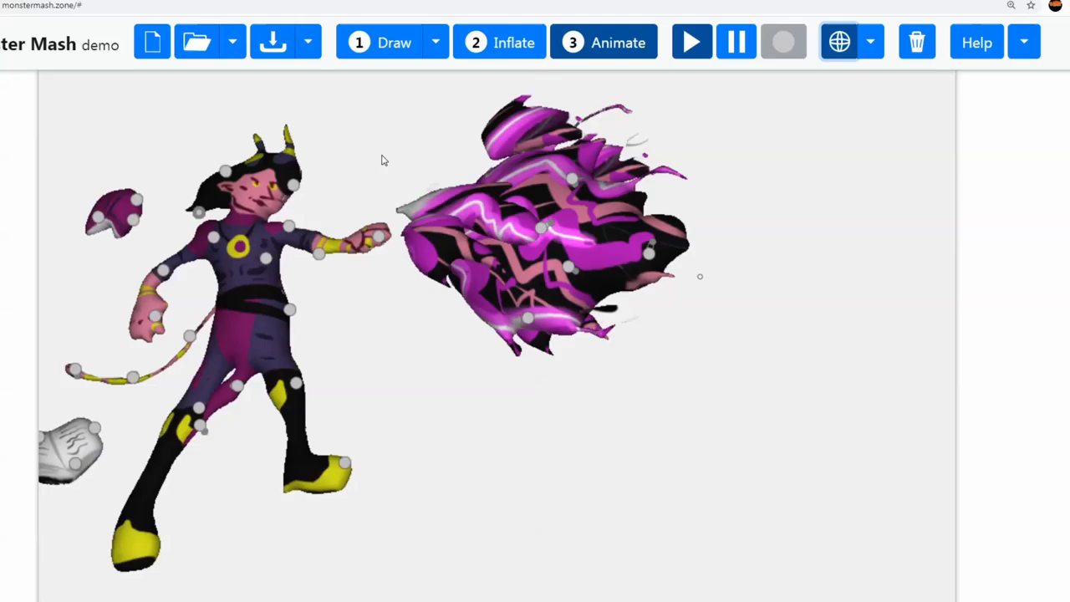
- Pin the lower book, record it tumbling, then stop recording for playback
{"action": "left_click", "coordinate": [784, 41]}
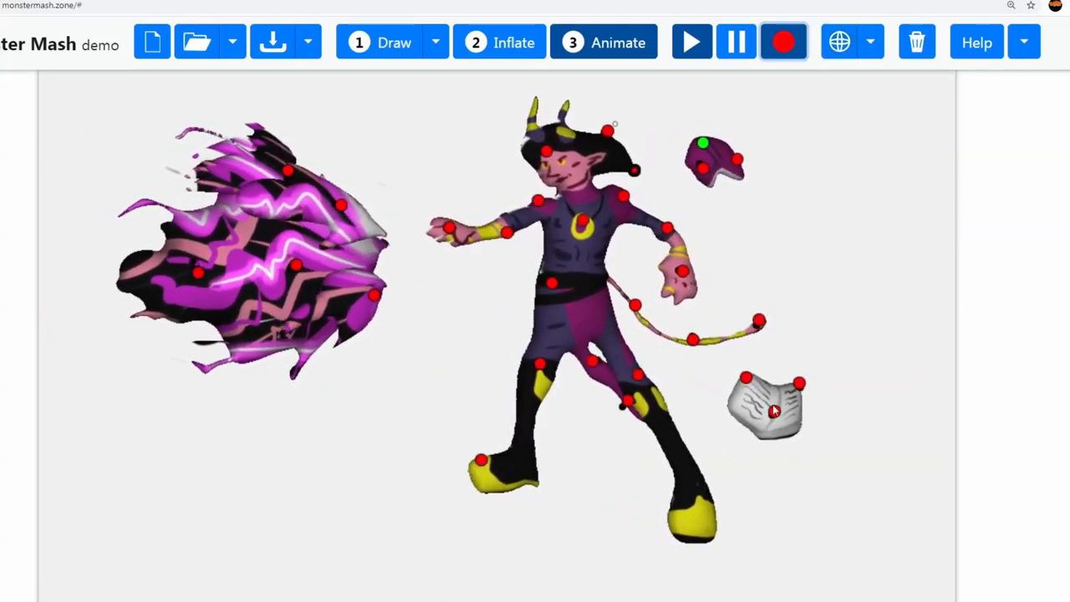
{"action": "left_click", "coordinate": [784, 41]}
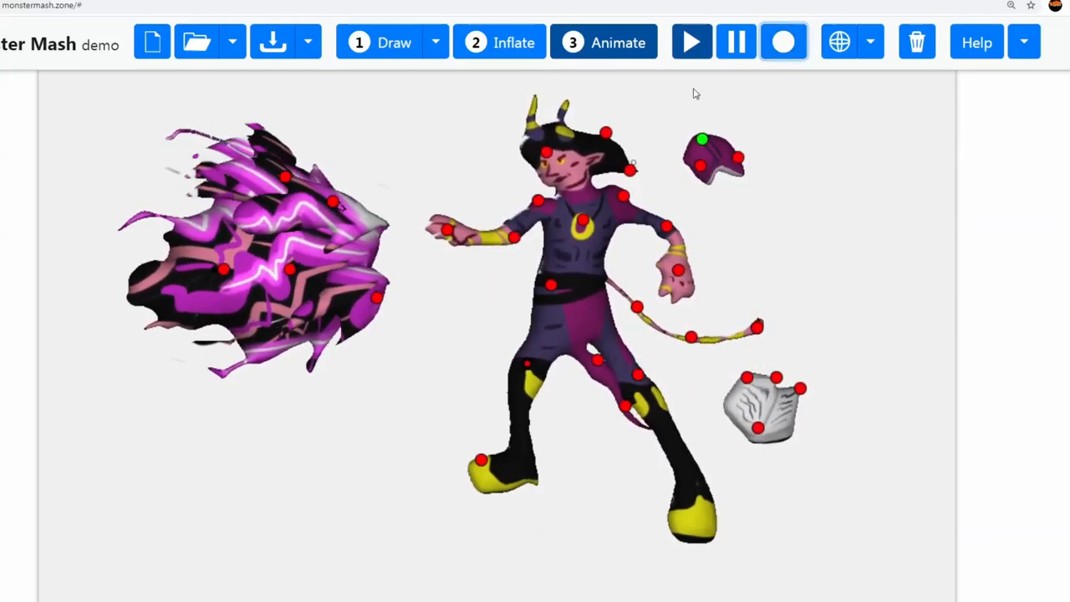
{"action": "left_click", "coordinate": [784, 42]}
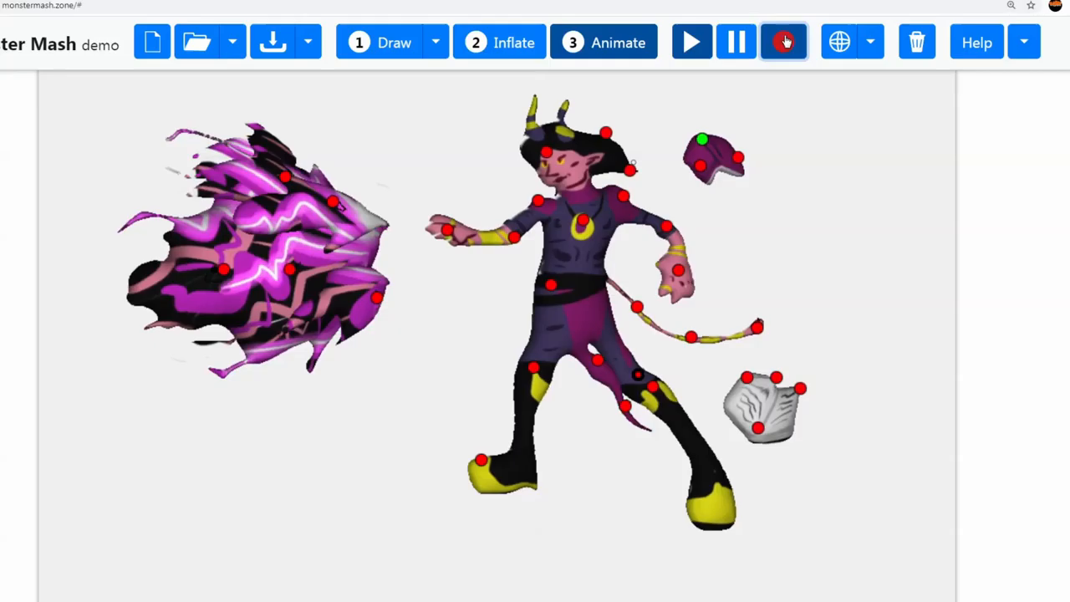
{"action": "left_click", "coordinate": [784, 42]}
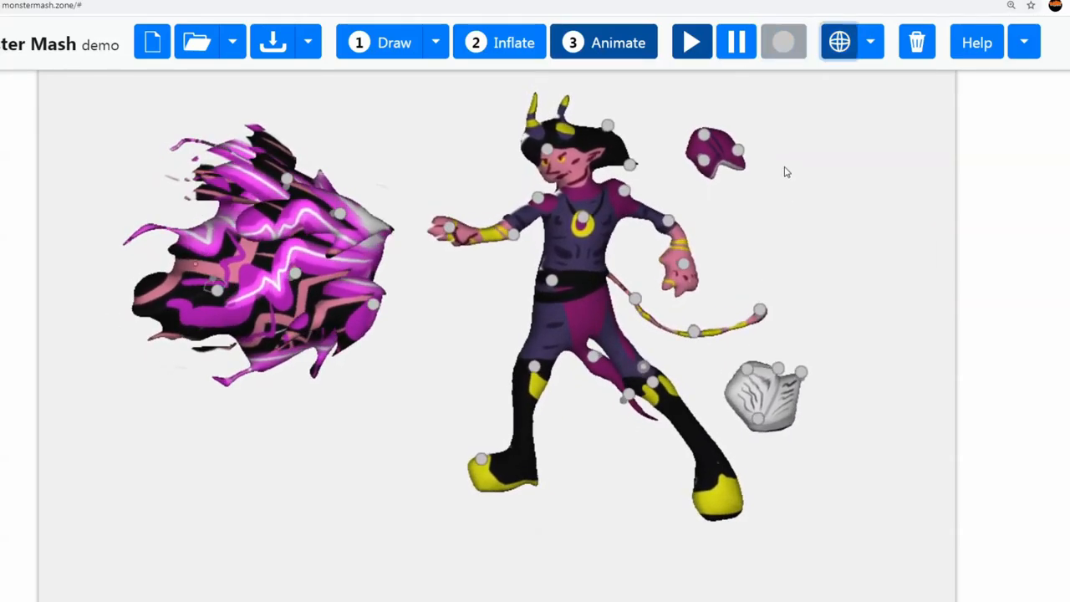
{"action": "left_click", "coordinate": [1023, 42]}
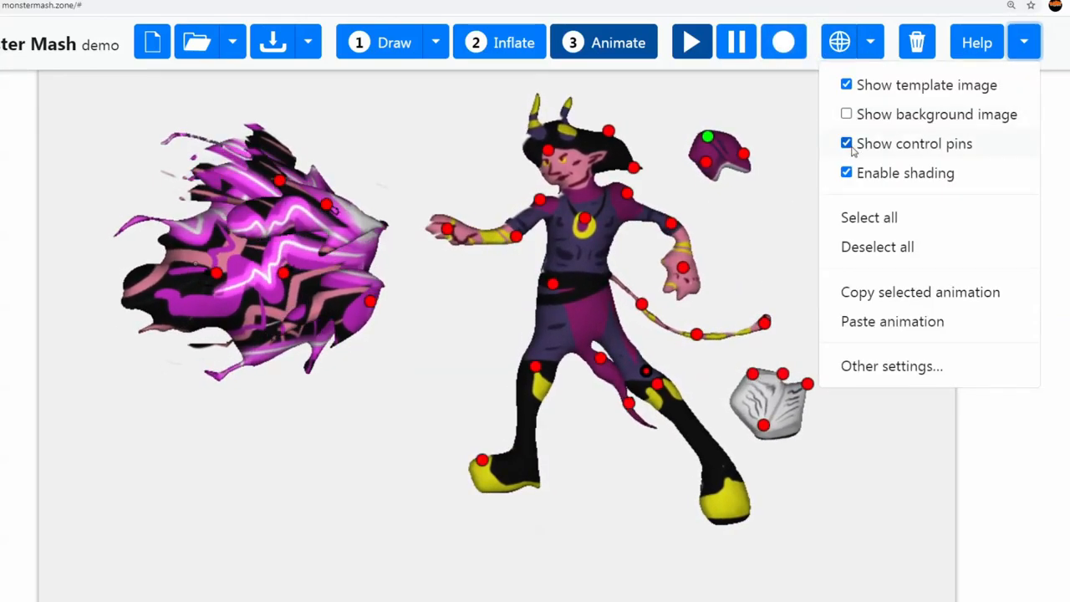